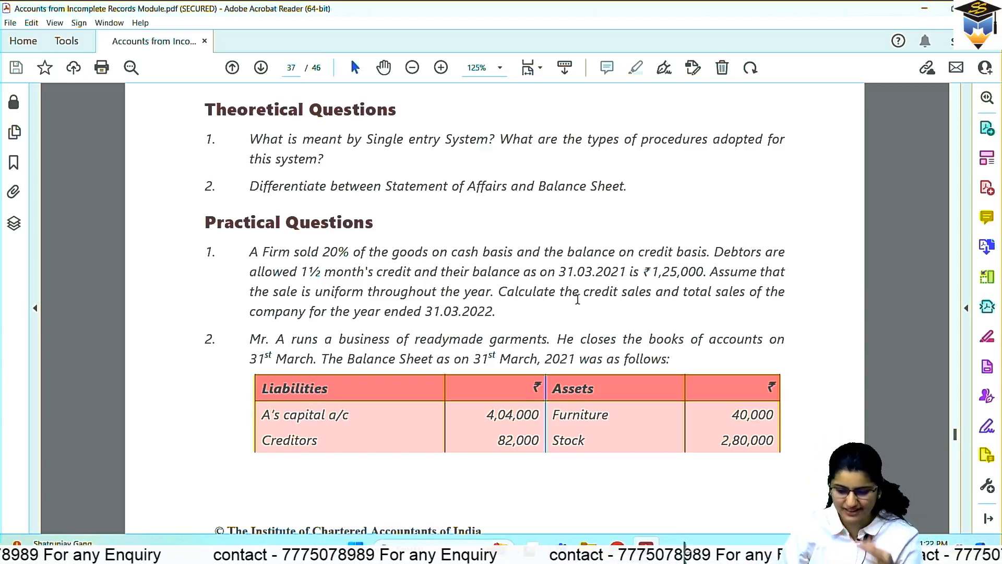
{"action": "mouse_move", "coordinate": [462, 323]}
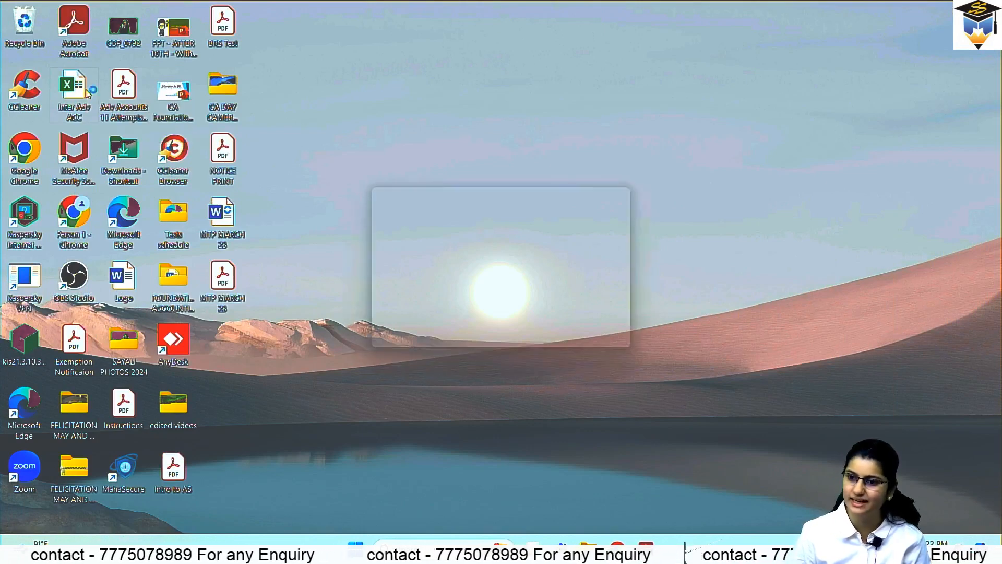
Label 'Debtors balance as on 31.3.2021' in column C and enter 125000 beside it in D915.
{"action": "double_click", "coordinate": [73, 85]}
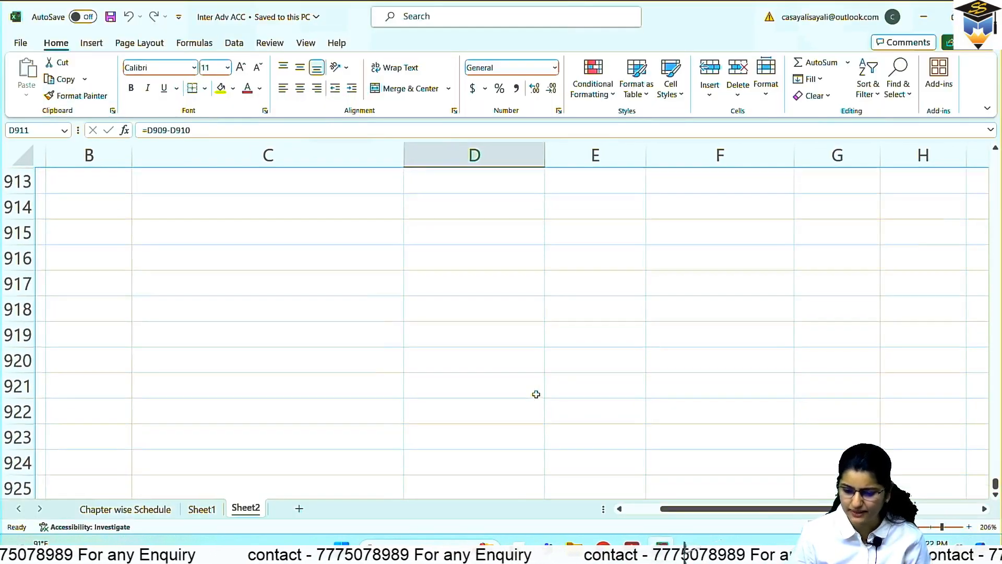
{"action": "left_click", "coordinate": [463, 205]}
{"action": "type", "text": "De"}
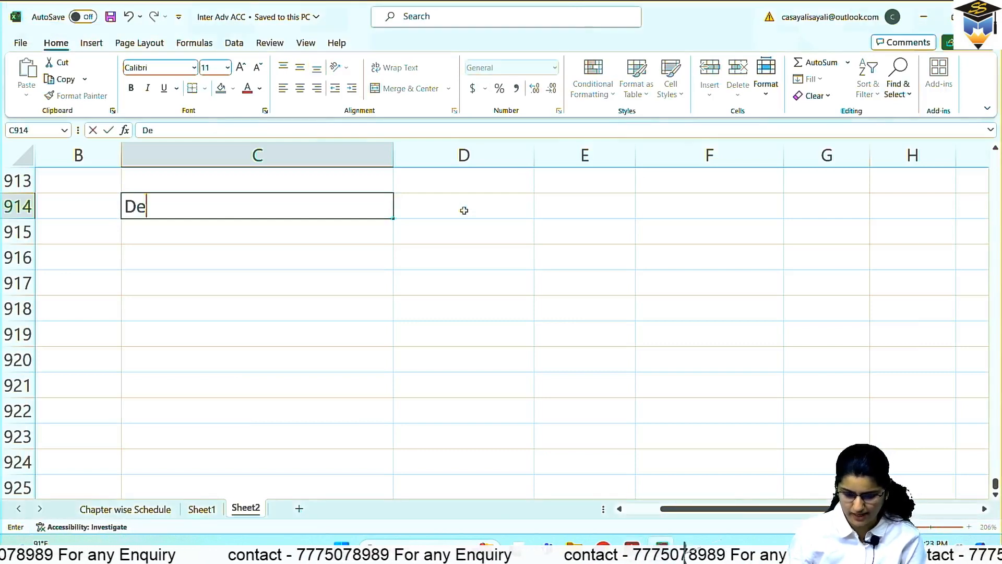
{"action": "type", "text": "bto"}
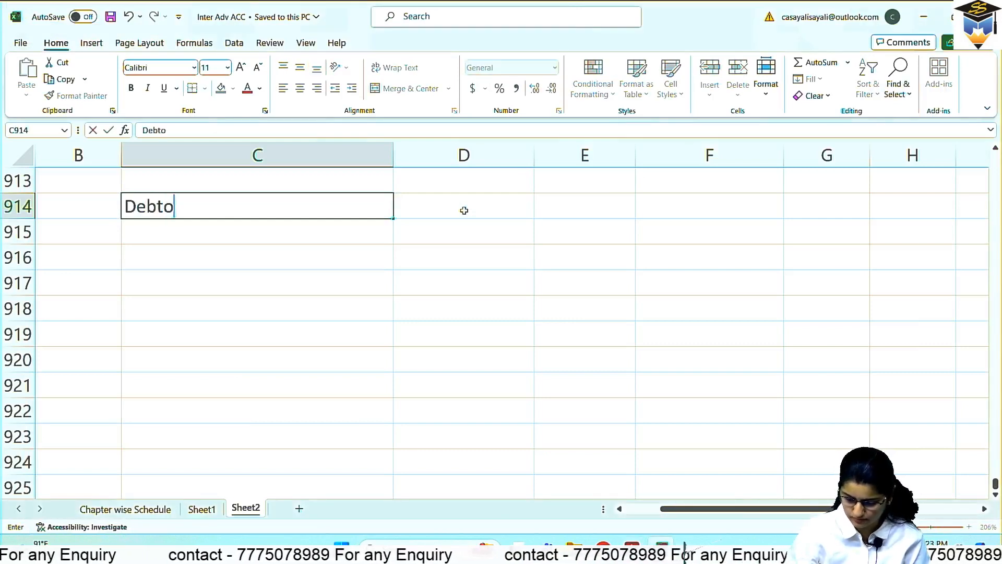
{"action": "type", "text": "rs balance as on"}
{"action": "left_click", "coordinate": [256, 232]}
{"action": "type", "text": "31"}
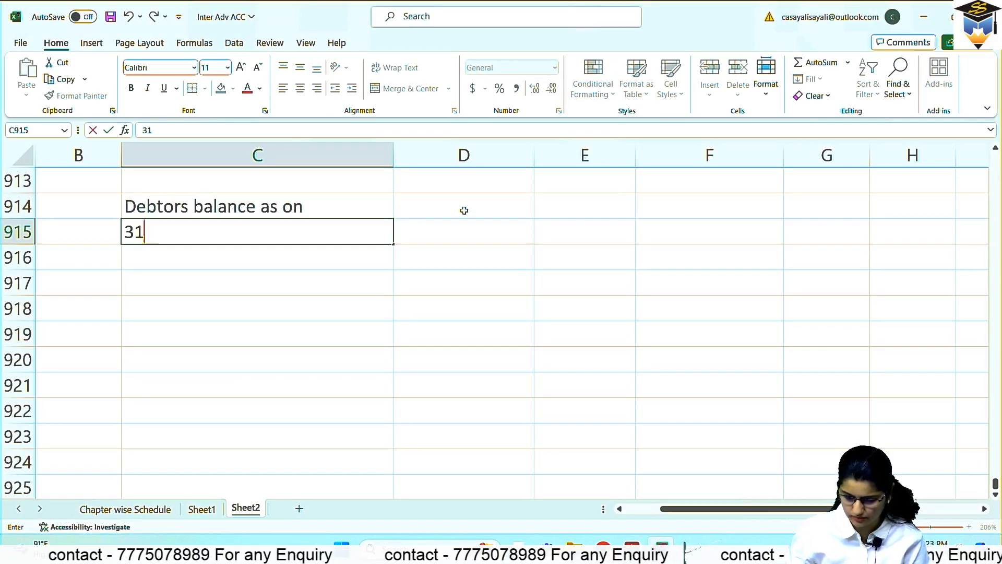
{"action": "type", "text": ".3.20"}
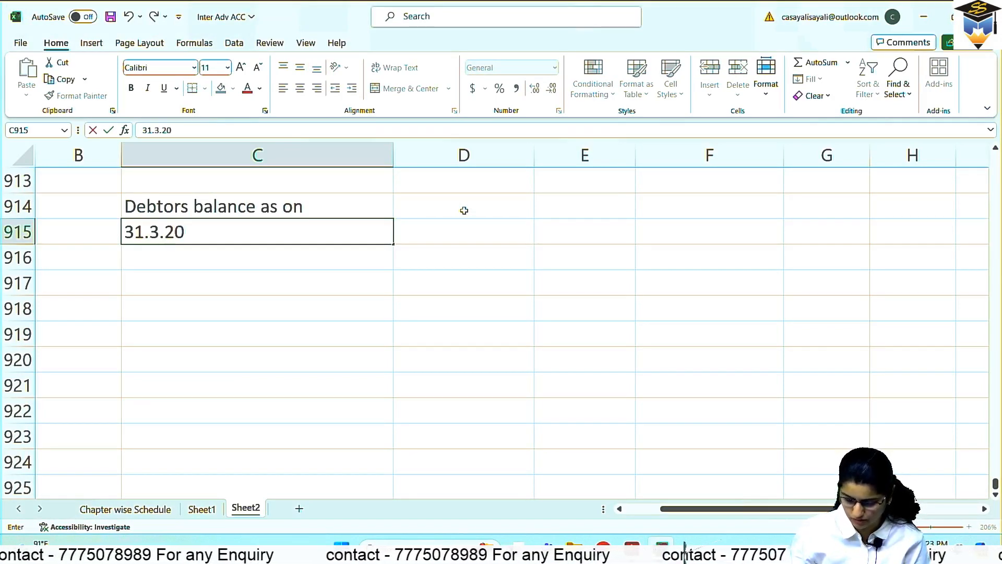
{"action": "left_click", "coordinate": [661, 548]}
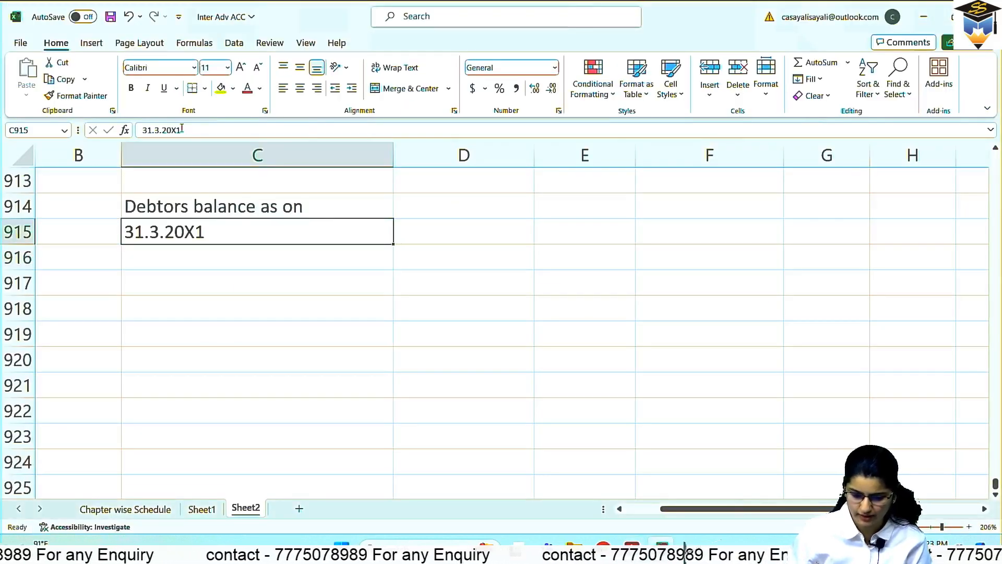
{"action": "key", "text": "Backspace"}
{"action": "type", "text": "2"}
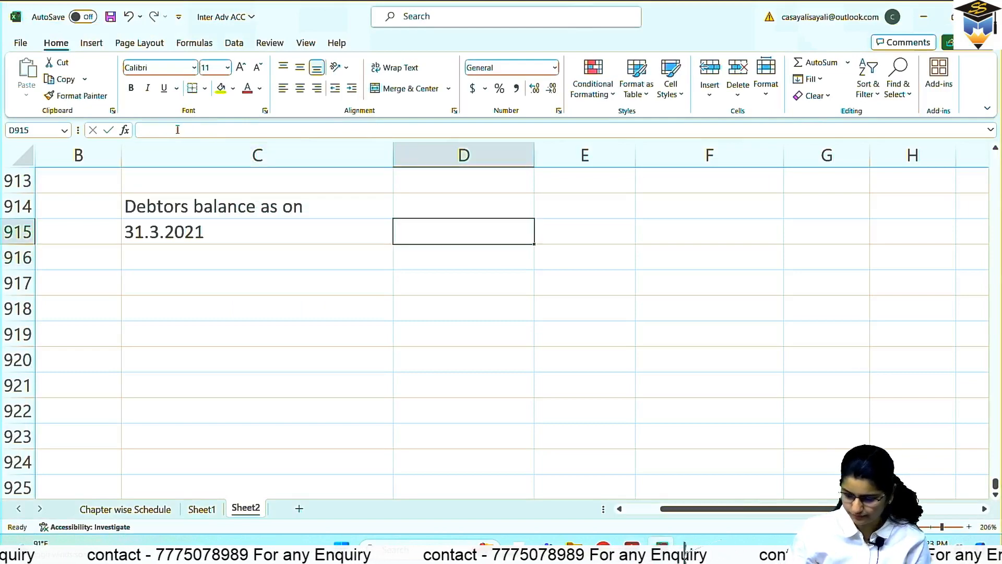
{"action": "type", "text": "125000"}
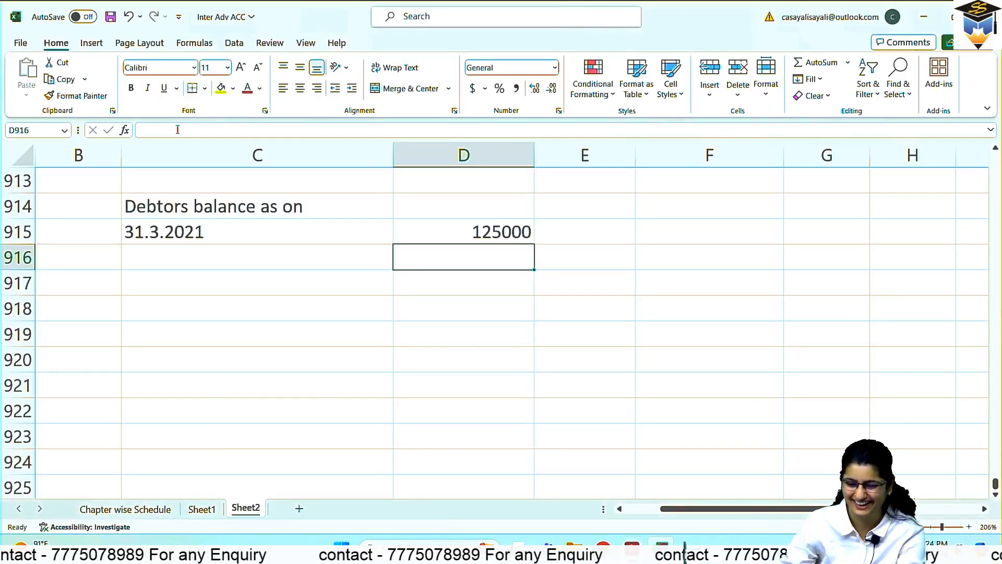
Note 1.5 months of 12 and compute credit sales as =125000*12/1.5, then set the 100:80 ratio.
{"action": "type", "text": "1."}
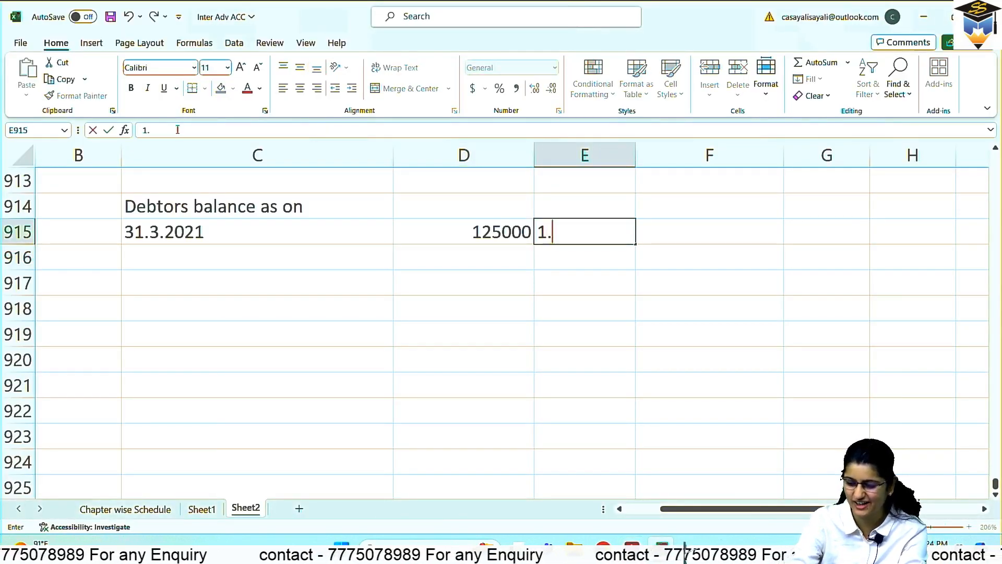
{"action": "type", "text": "5 months"}
{"action": "left_click", "coordinate": [584, 257]}
{"action": "type", "text": "12"}
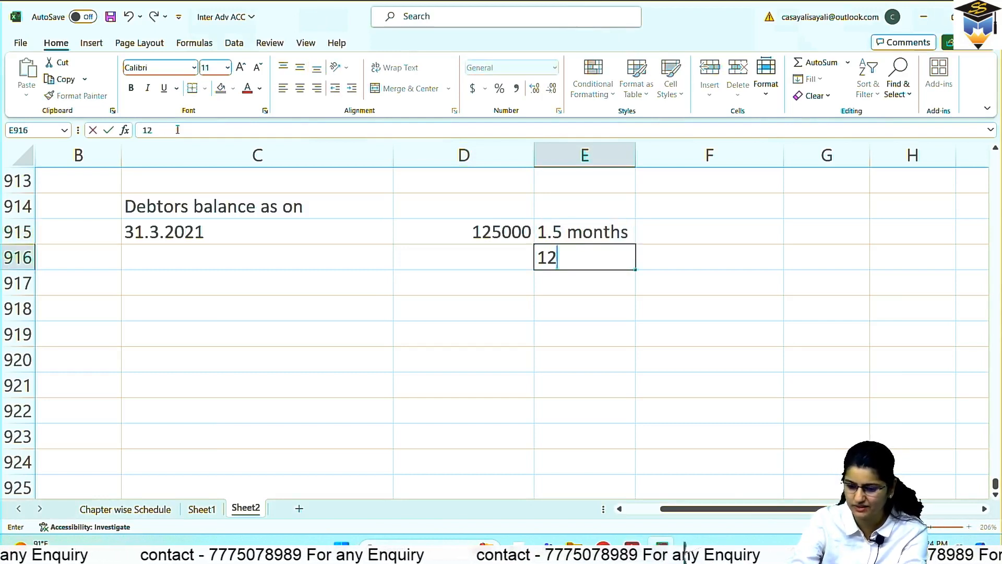
{"action": "type", "text": "months"}
{"action": "left_click", "coordinate": [463, 308]}
{"action": "type", "text": "="}
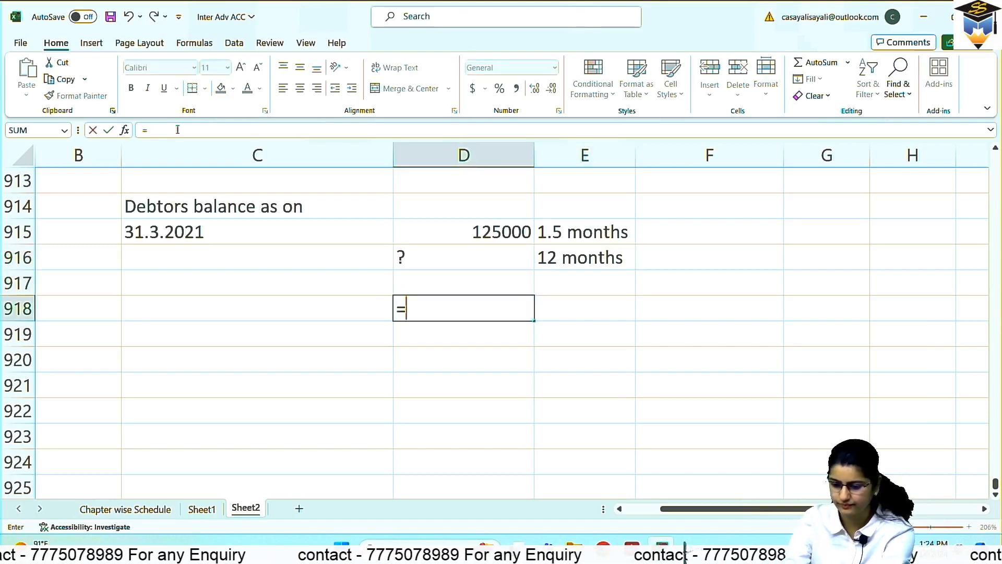
{"action": "type", "text": "12500"}
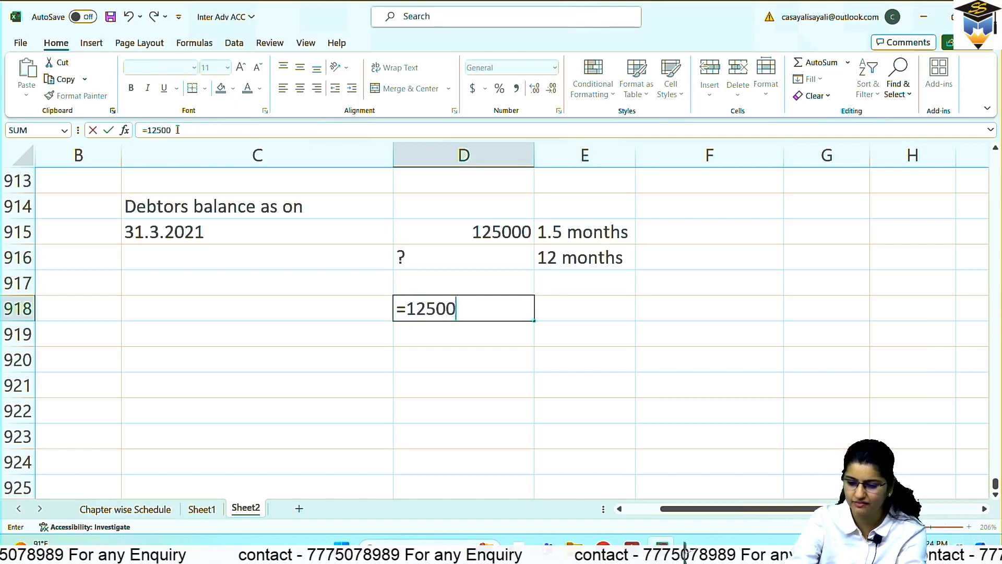
{"action": "type", "text": "0*"}
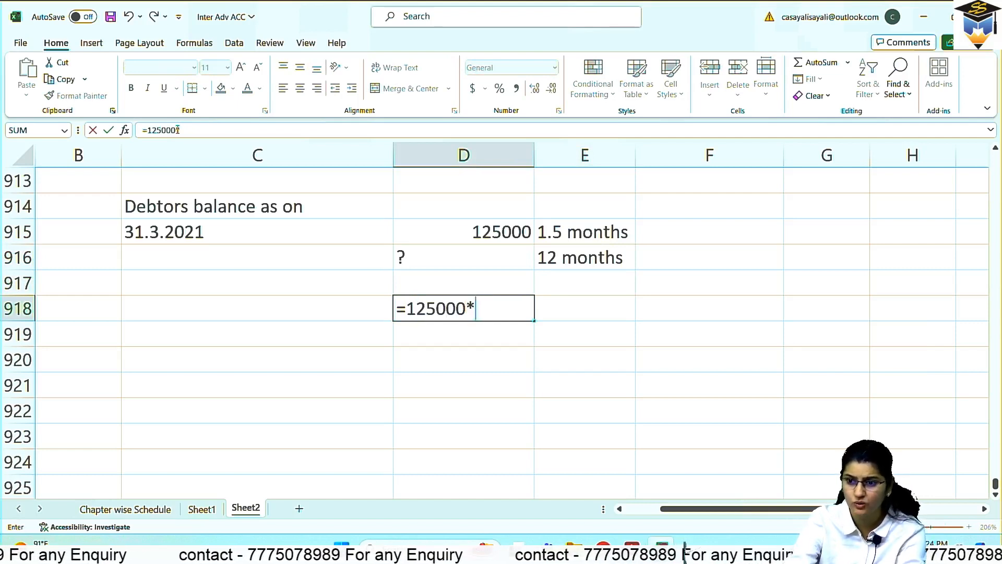
{"action": "type", "text": "1"}
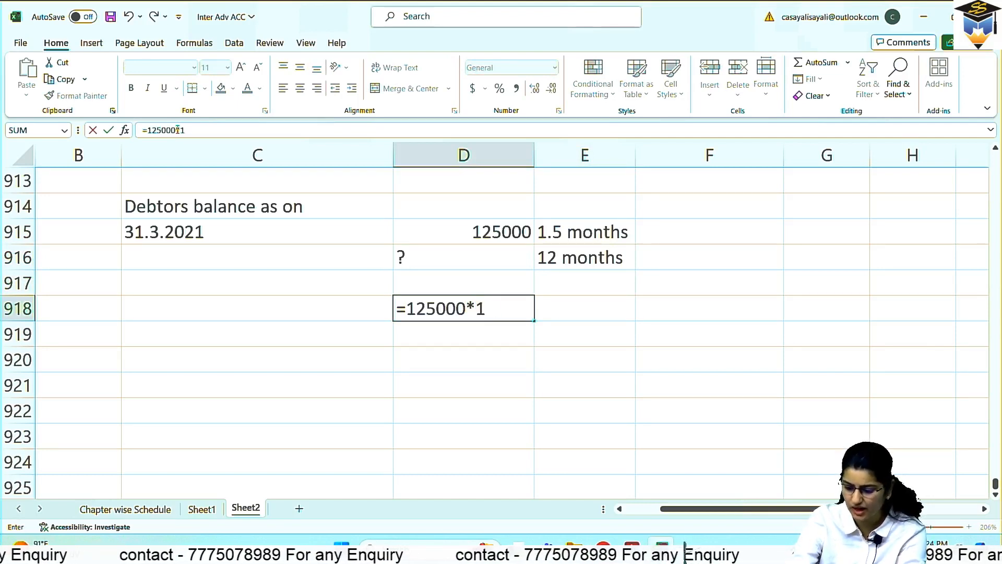
{"action": "type", "text": "2/"}
{"action": "left_click", "coordinate": [585, 359]}
{"action": "type", "text": "80"}
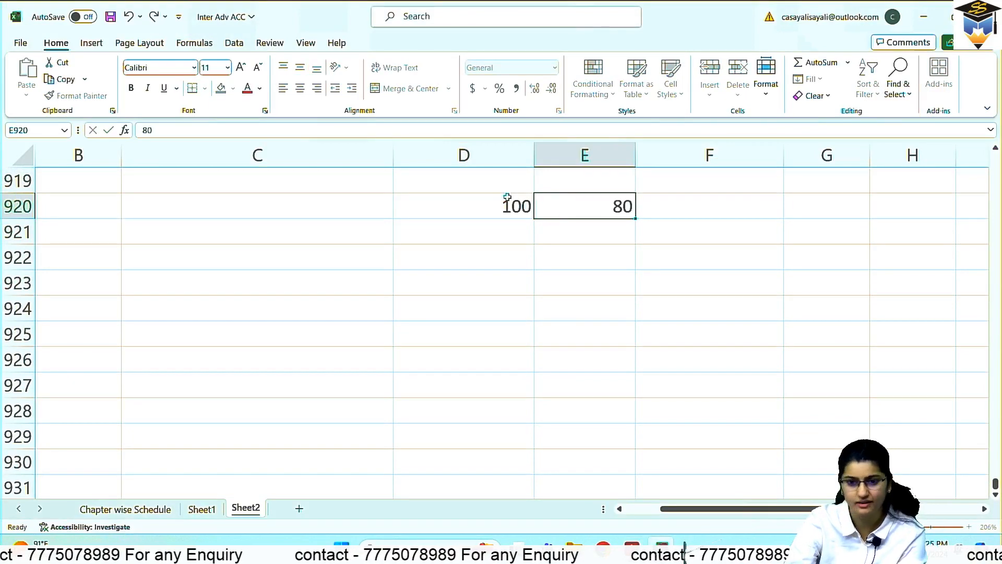
Enter 10,00,000 under 80 and record Total Sales of 1250000 in row 923.
{"action": "type", "text": "1"}
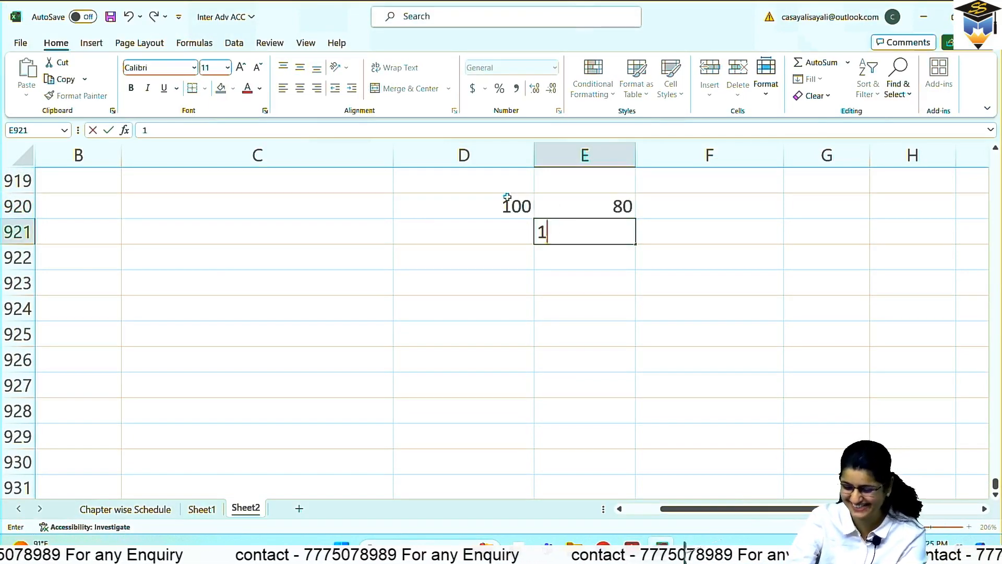
{"action": "type", "text": "0,00,000"}
{"action": "left_click", "coordinate": [464, 232]}
{"action": "type", "text": "?"}
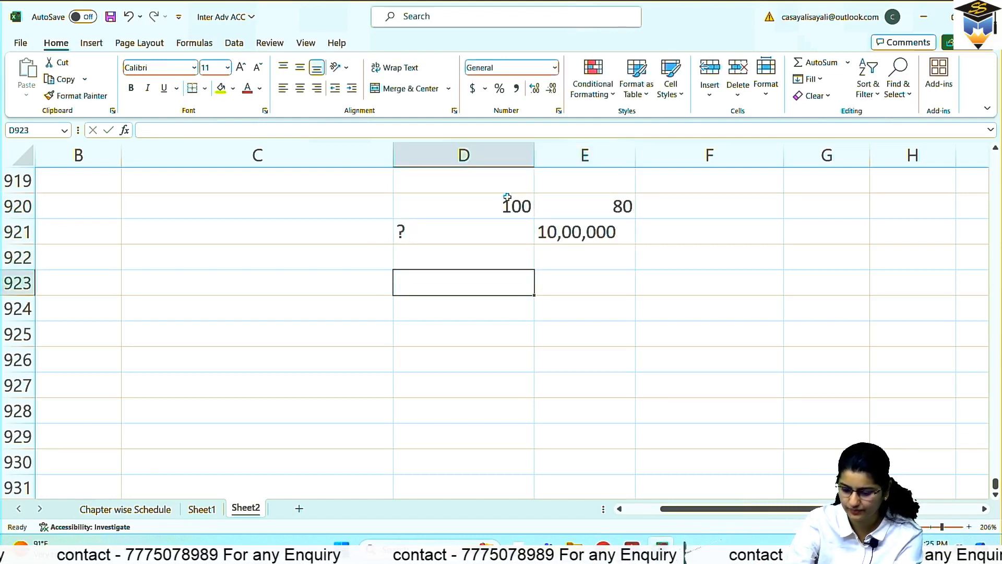
{"action": "type", "text": "=100"}
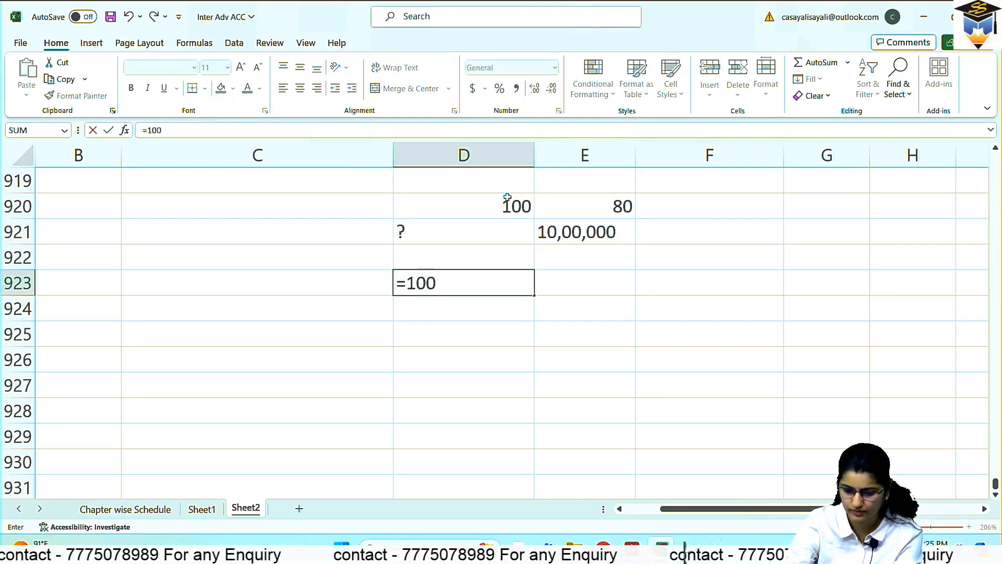
{"action": "type", "text": "0000*100"}
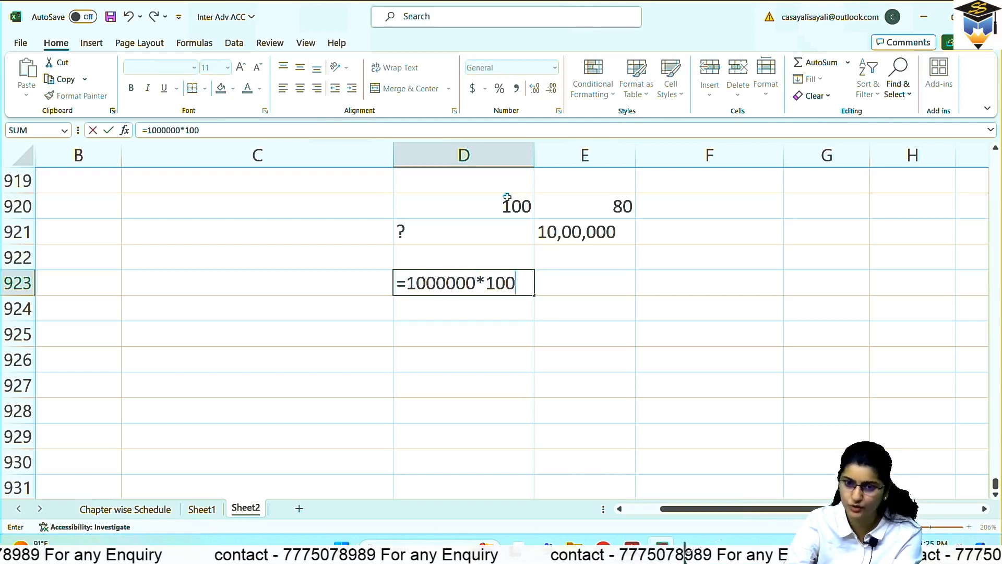
{"action": "key", "text": "Return"}
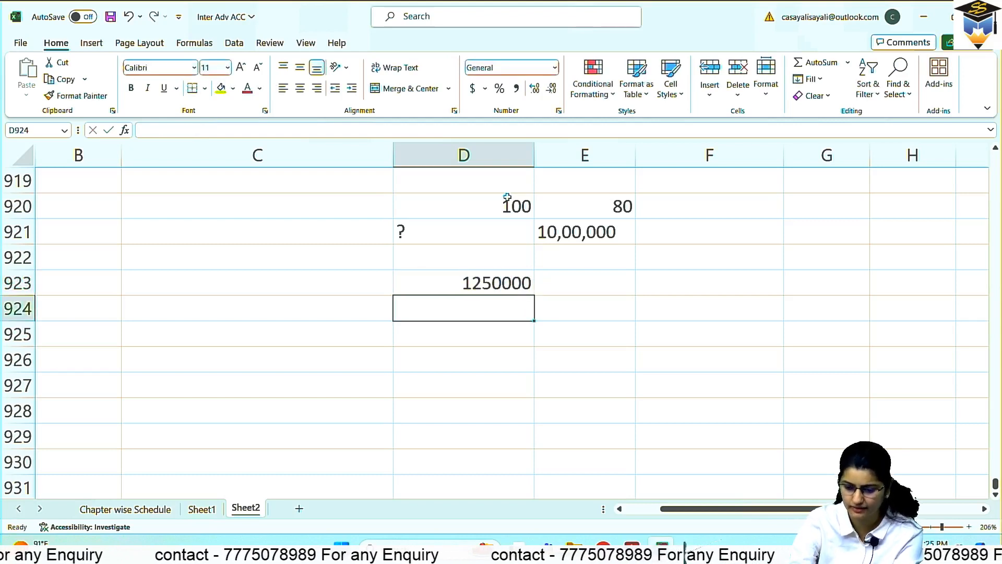
{"action": "left_click", "coordinate": [463, 282]}
{"action": "type", "text": "Total Sales"}
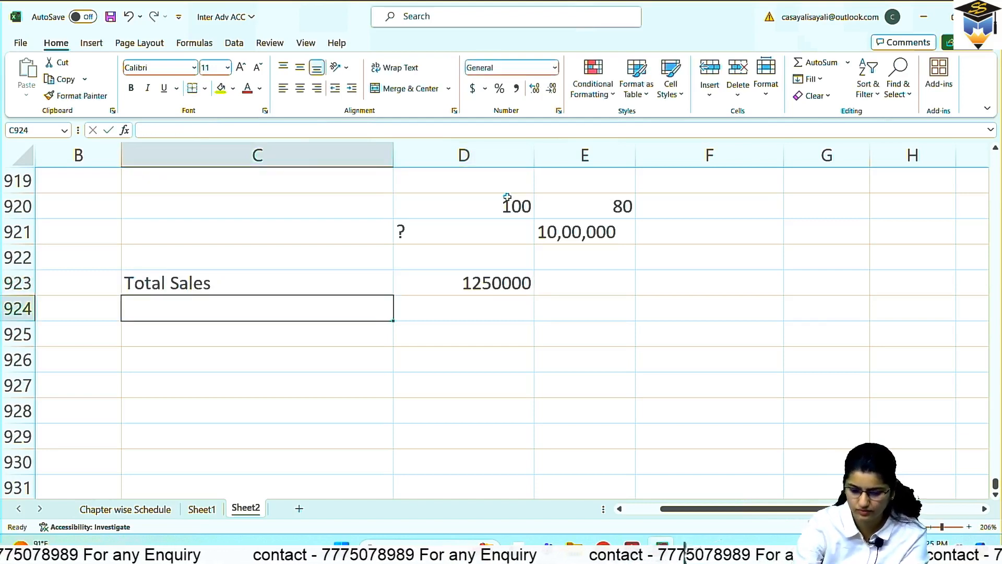
List credit sales of 1000000 and cash sales of 250000 under Total Sales.
{"action": "type", "text": "credit sales"}
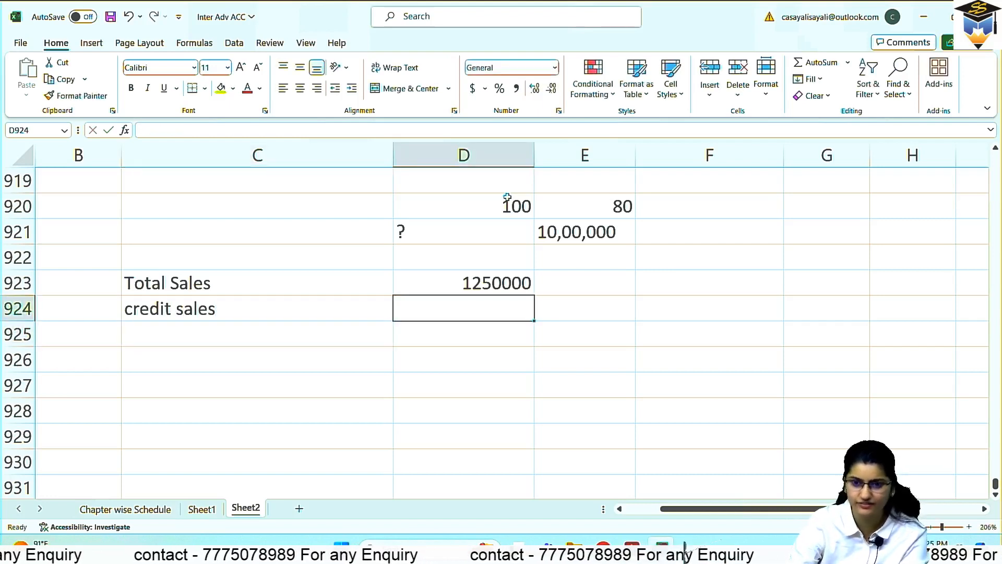
{"action": "type", "text": "10"}
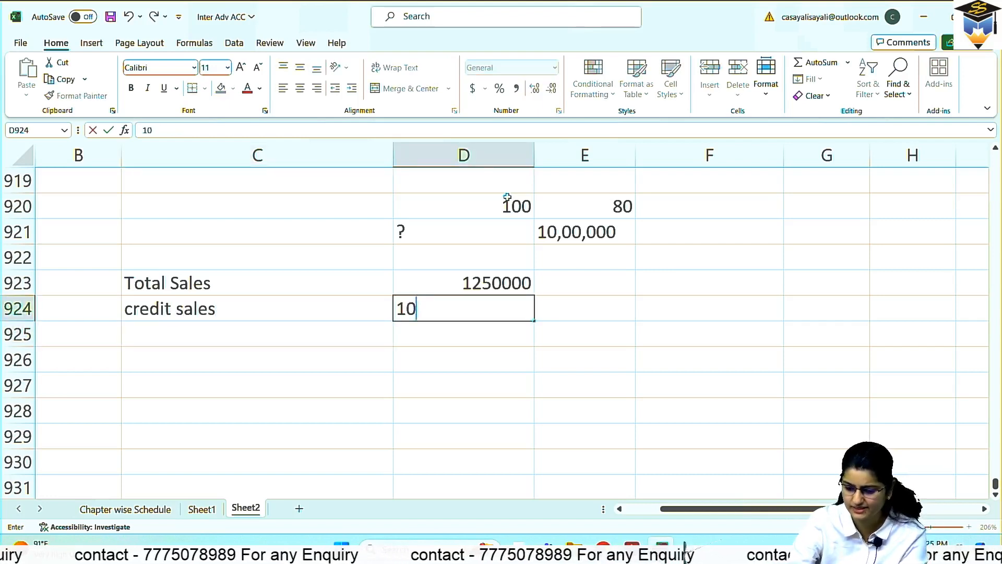
{"action": "type", "text": "00000"}
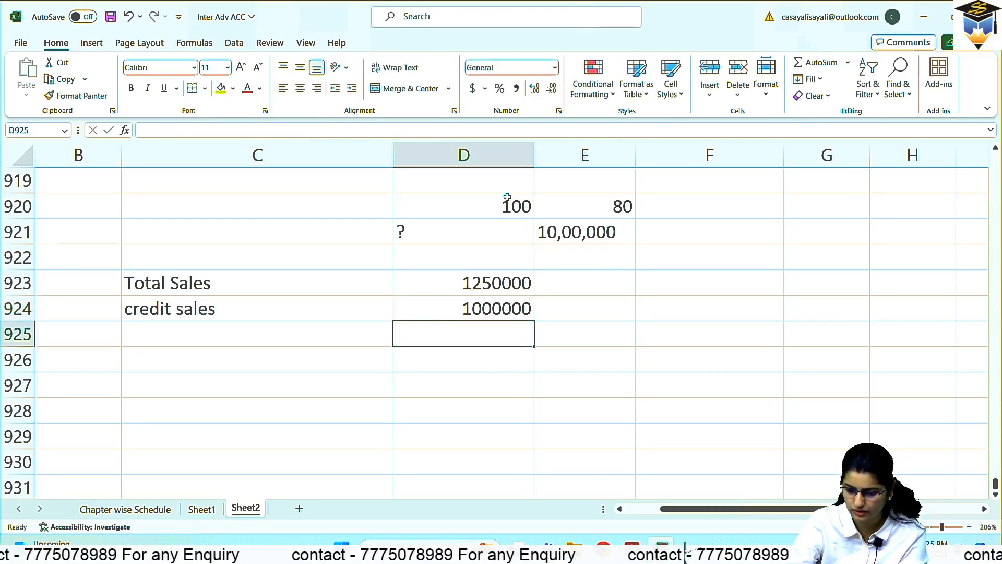
{"action": "type", "text": "250000"}
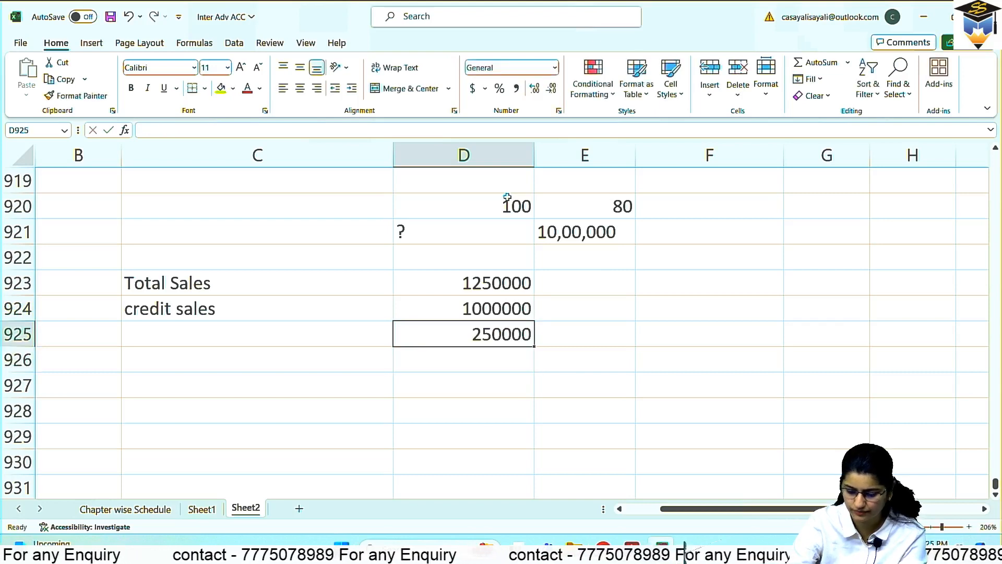
{"action": "left_click", "coordinate": [257, 334]}
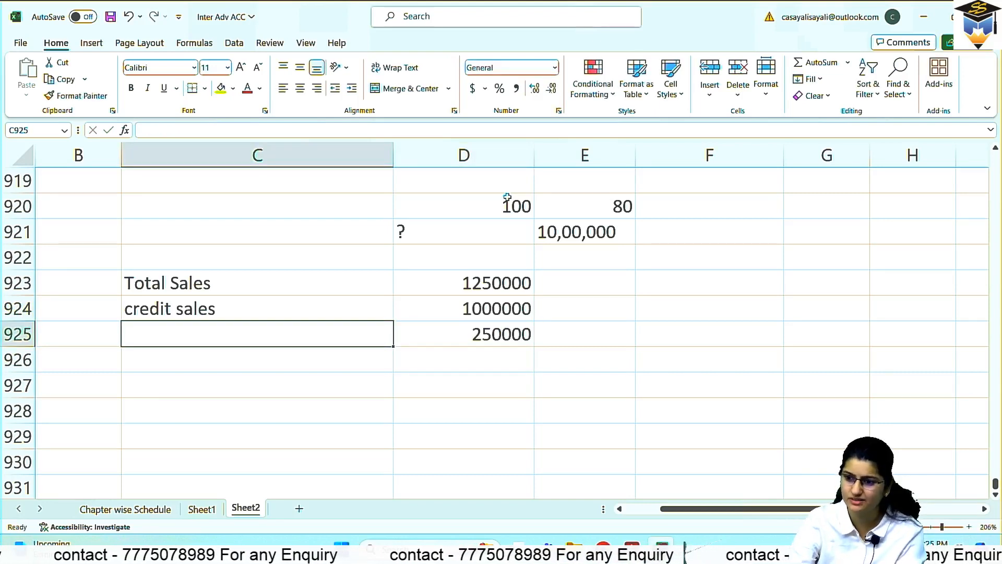
{"action": "type", "text": "cash sales"}
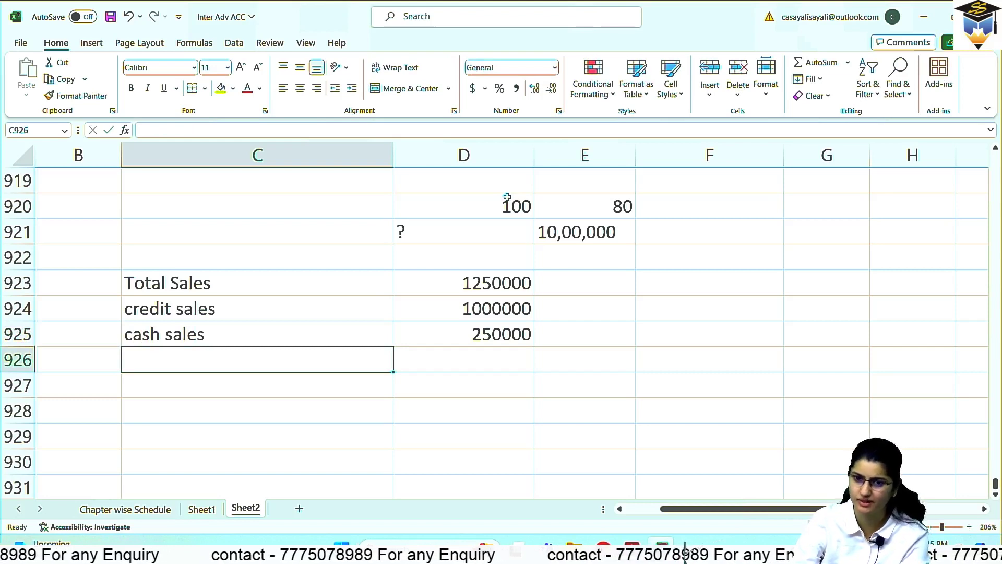
Amend the credit sales label to read 'credit sales - 80% of Total sales'.
{"action": "left_click", "coordinate": [463, 308]}
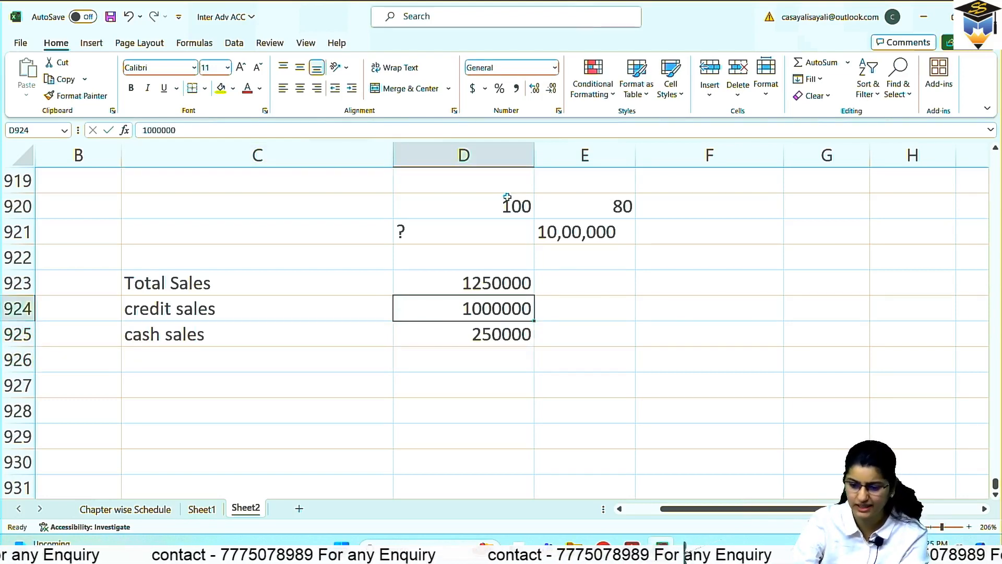
{"action": "left_click", "coordinate": [256, 308]}
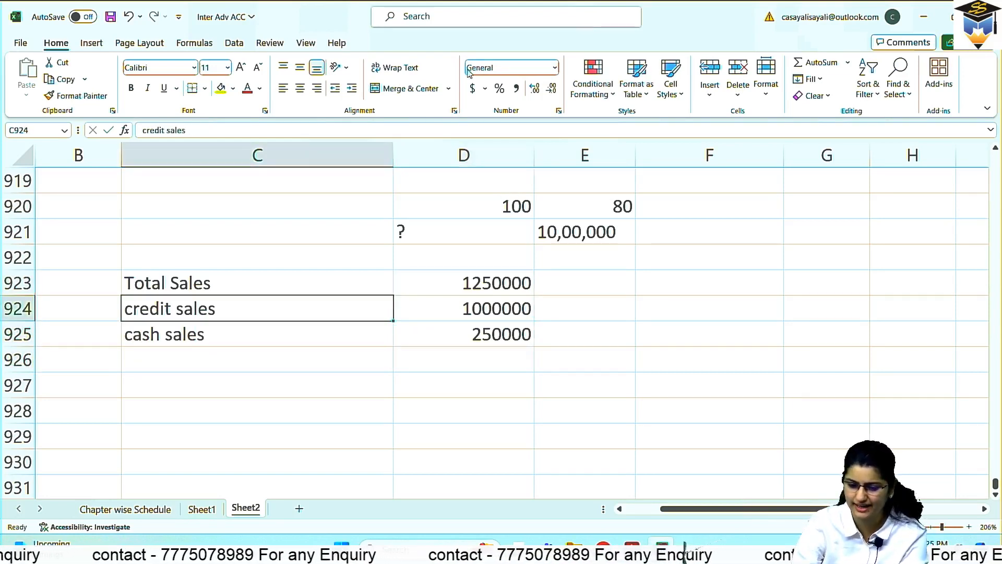
{"action": "double_click", "coordinate": [256, 308]}
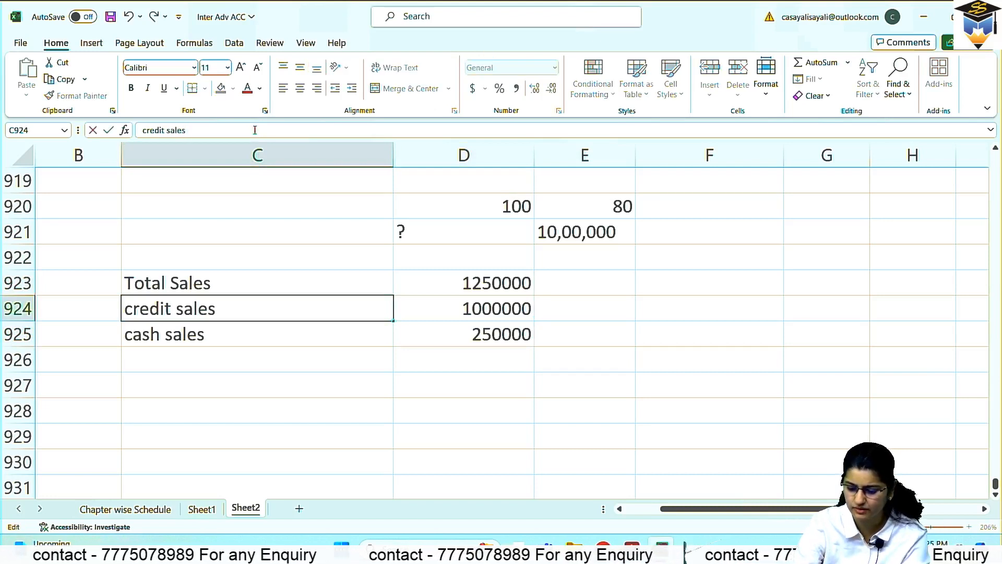
{"action": "type", "text": "- 80%"}
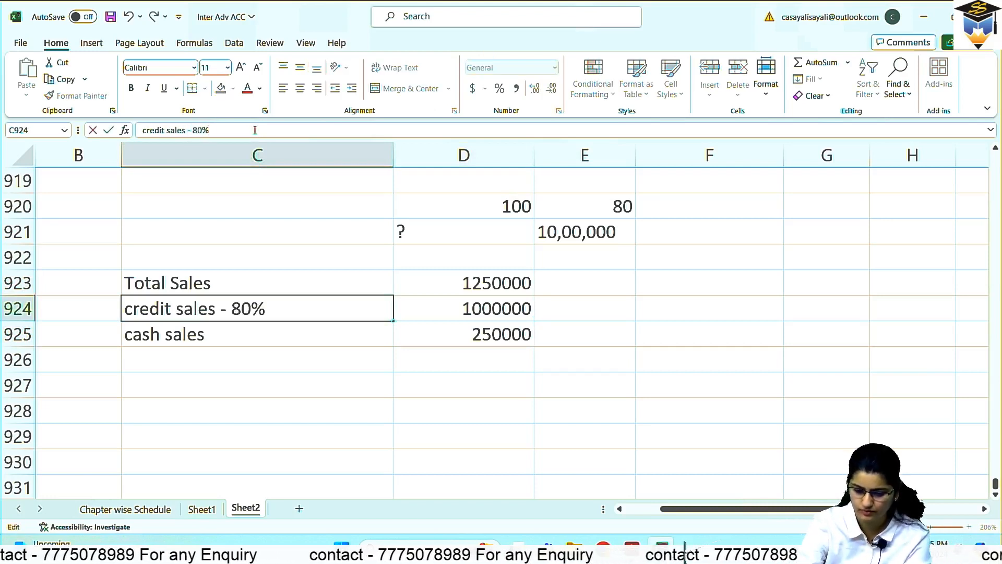
{"action": "type", "text": "of To"}
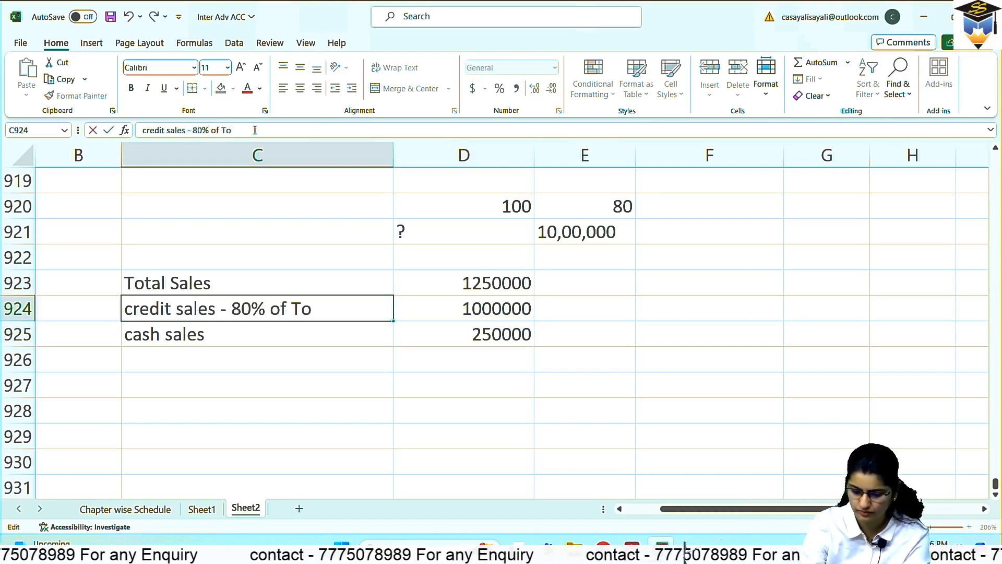
{"action": "type", "text": "tal sales"}
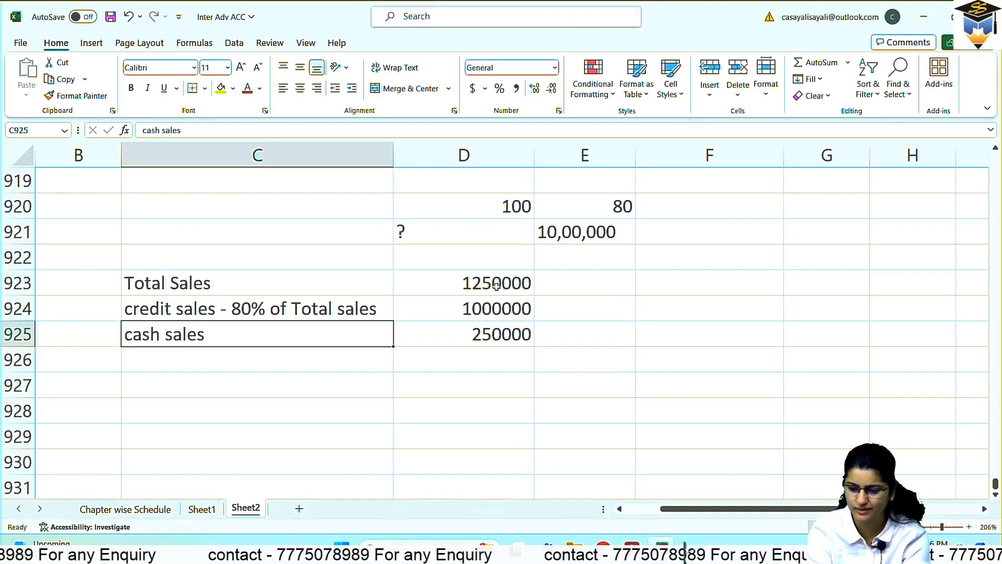
{"action": "scroll", "scroll_direction": "up", "scroll_amount": 3}
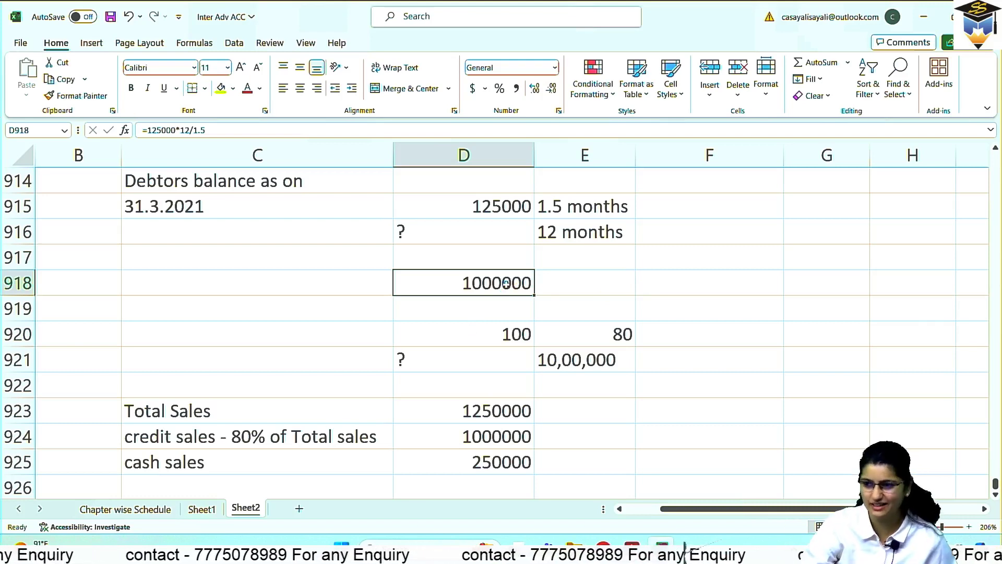
{"action": "mouse_move", "coordinate": [617, 318]}
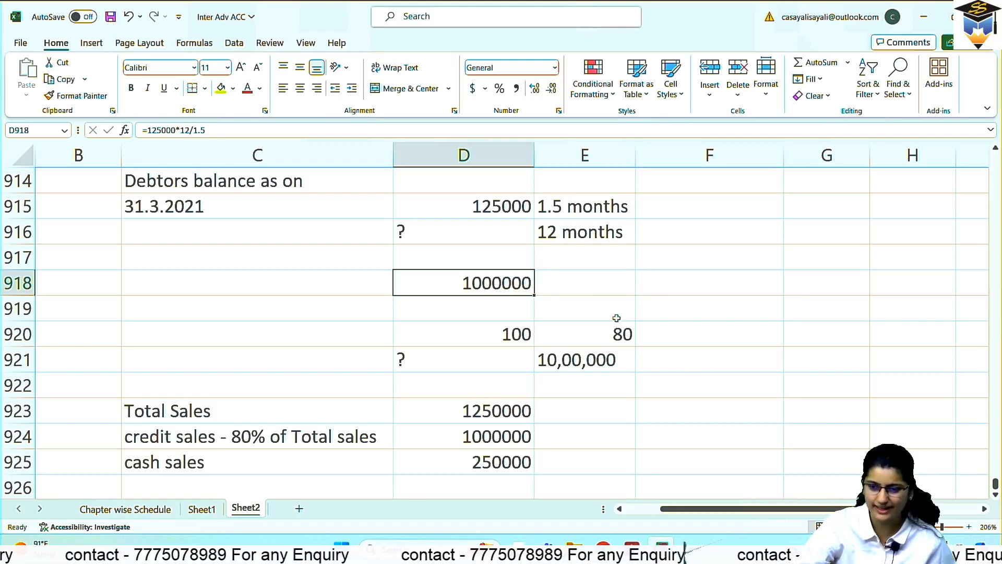
{"action": "mouse_move", "coordinate": [712, 370]}
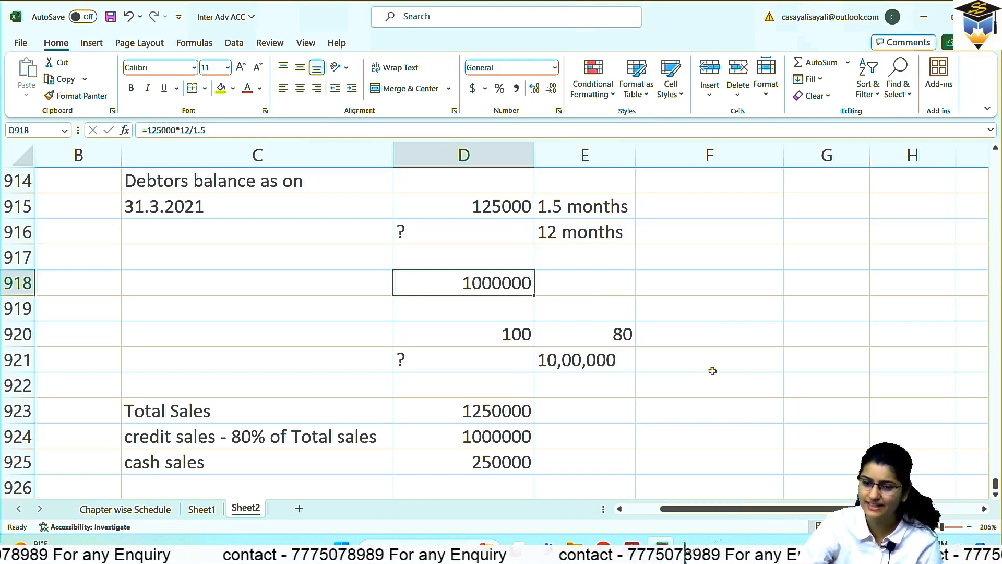
{"action": "mouse_move", "coordinate": [772, 361]}
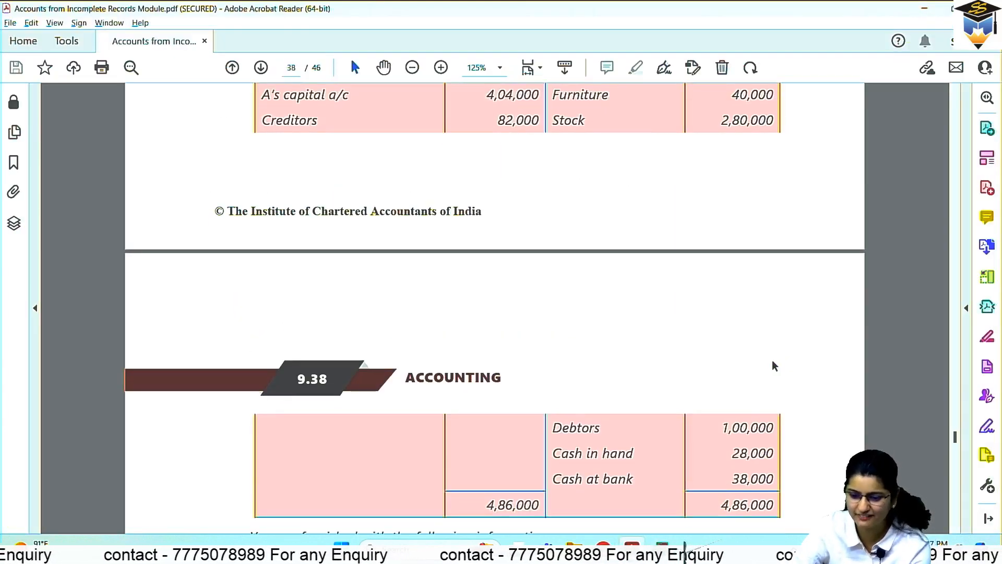
Scroll page 38 past the bank pass book table to the closing balances and accounts to be prepared.
{"action": "scroll", "scroll_direction": "down", "scroll_amount": 3}
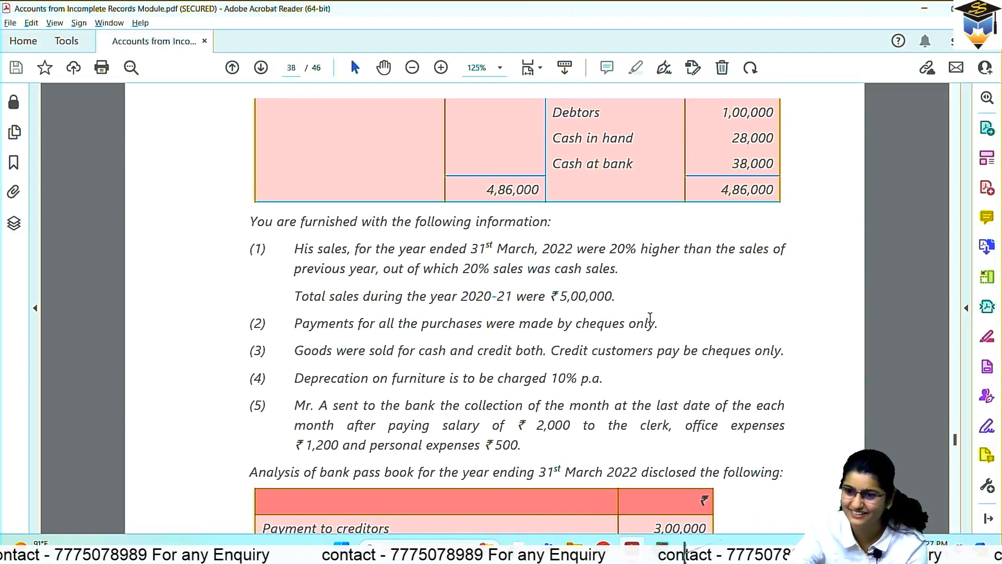
{"action": "scroll", "scroll_direction": "down", "scroll_amount": 3}
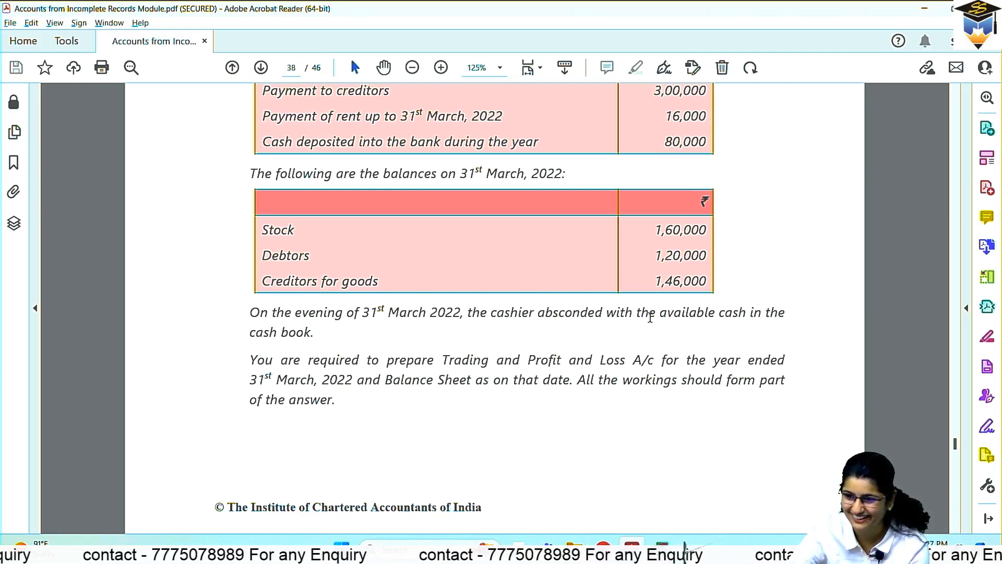
{"action": "scroll", "scroll_direction": "up", "scroll_amount": 3}
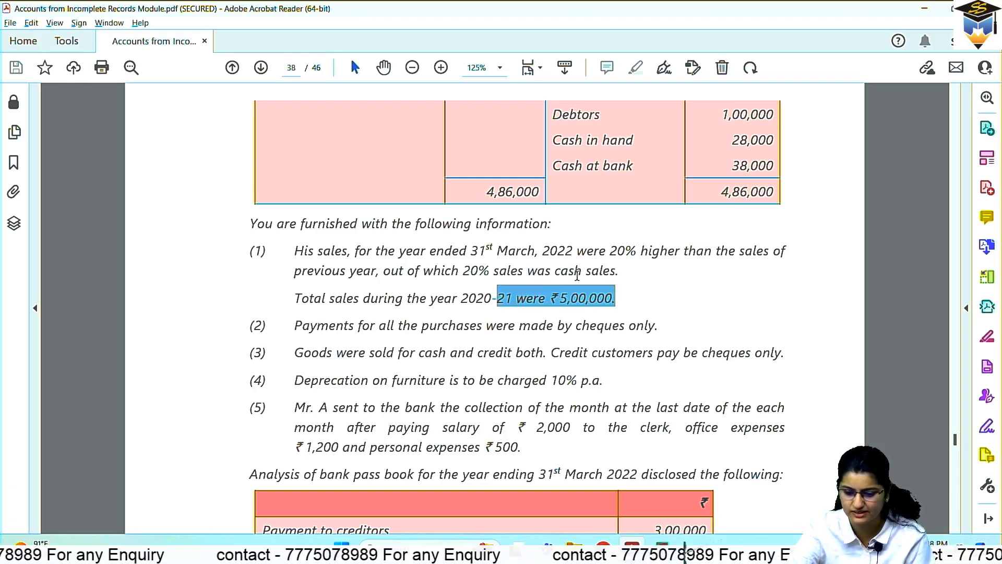
{"action": "mouse_move", "coordinate": [643, 290]}
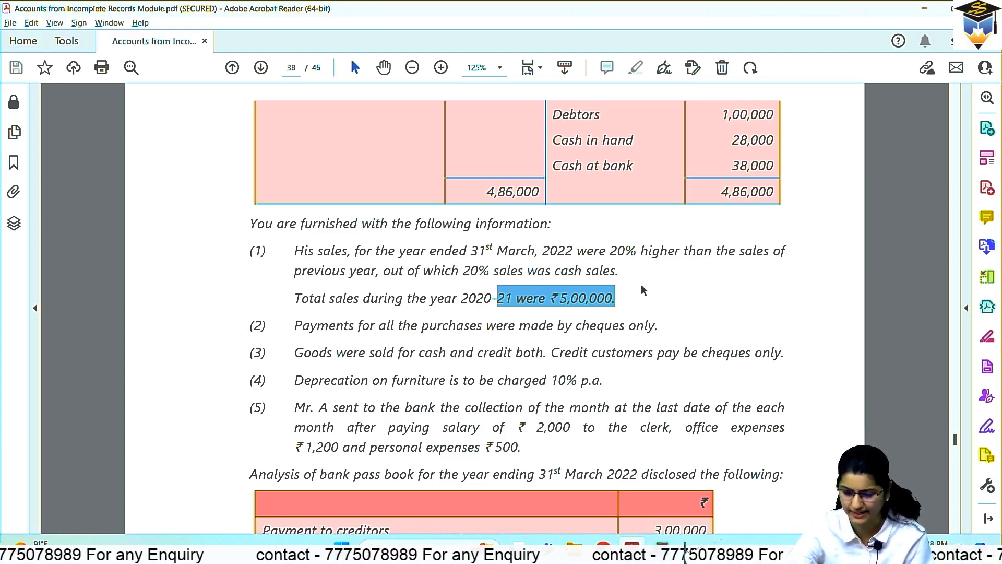
{"action": "scroll", "scroll_direction": "down", "scroll_amount": 3}
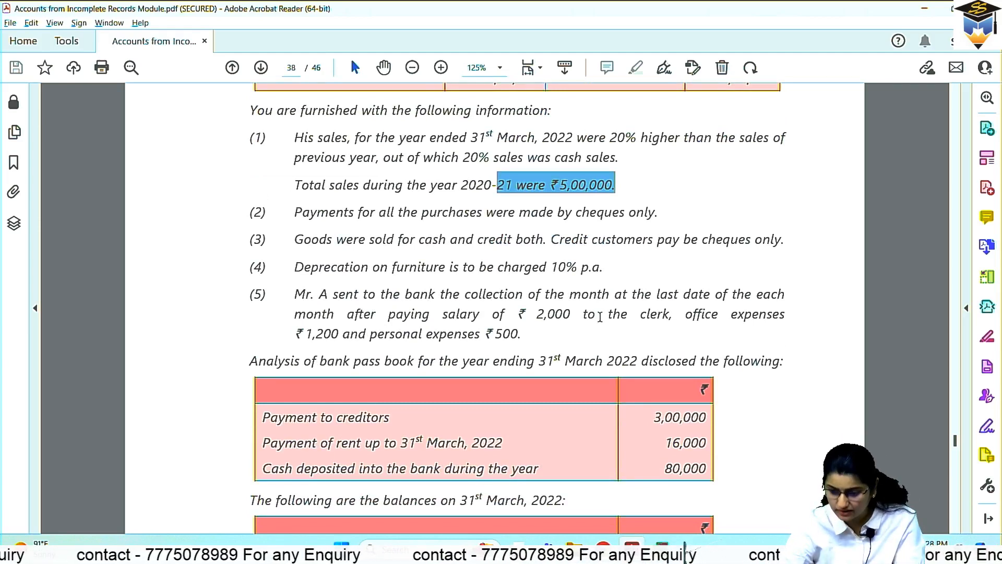
{"action": "mouse_move", "coordinate": [767, 294]}
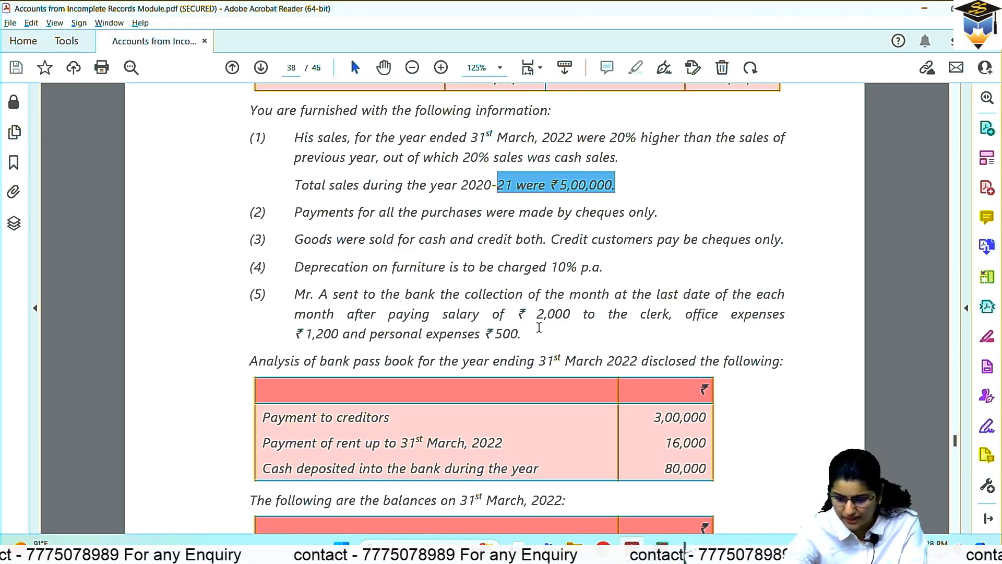
{"action": "mouse_move", "coordinate": [647, 338]}
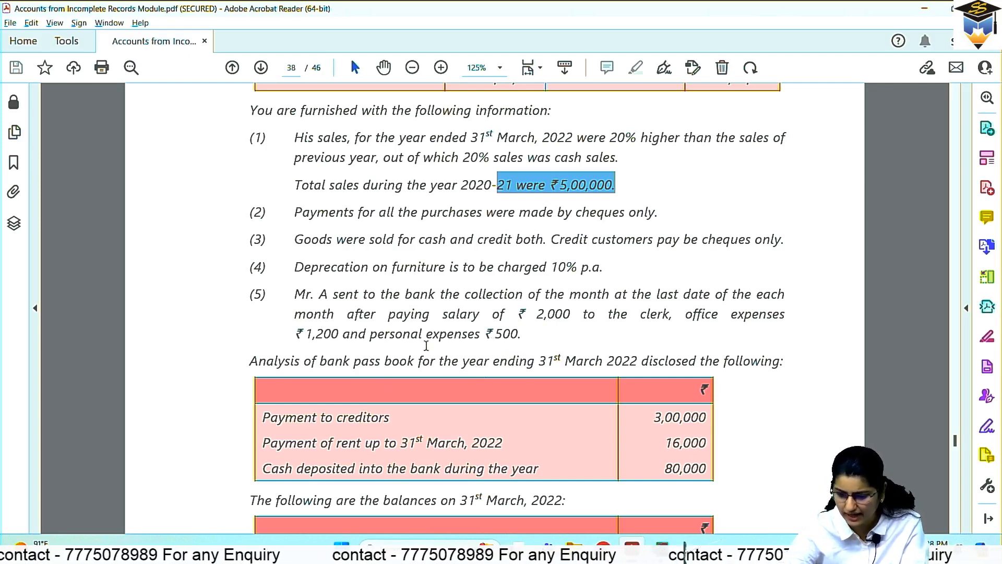
{"action": "scroll", "scroll_direction": "down", "scroll_amount": 3}
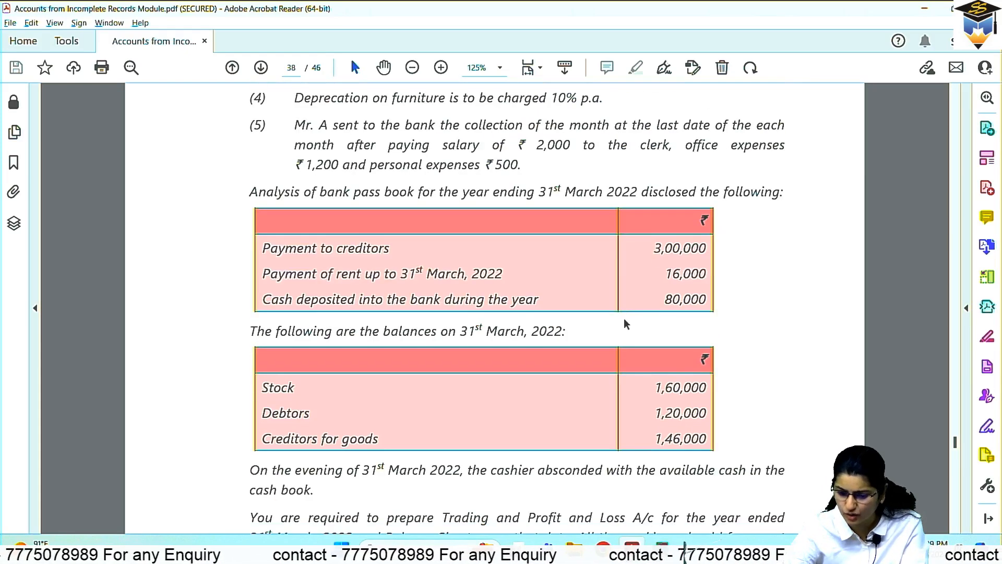
{"action": "mouse_move", "coordinate": [459, 237]}
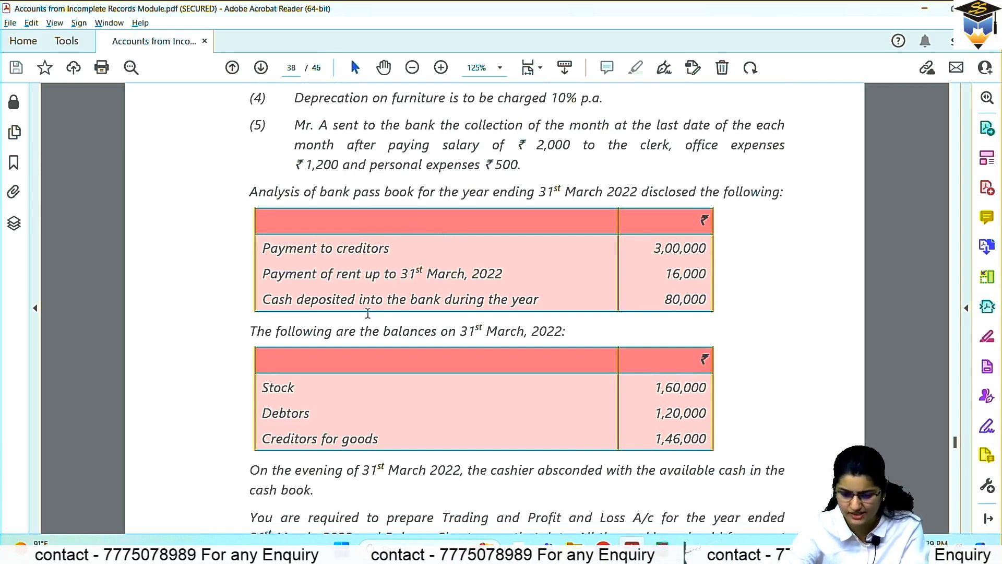
{"action": "mouse_move", "coordinate": [540, 312]}
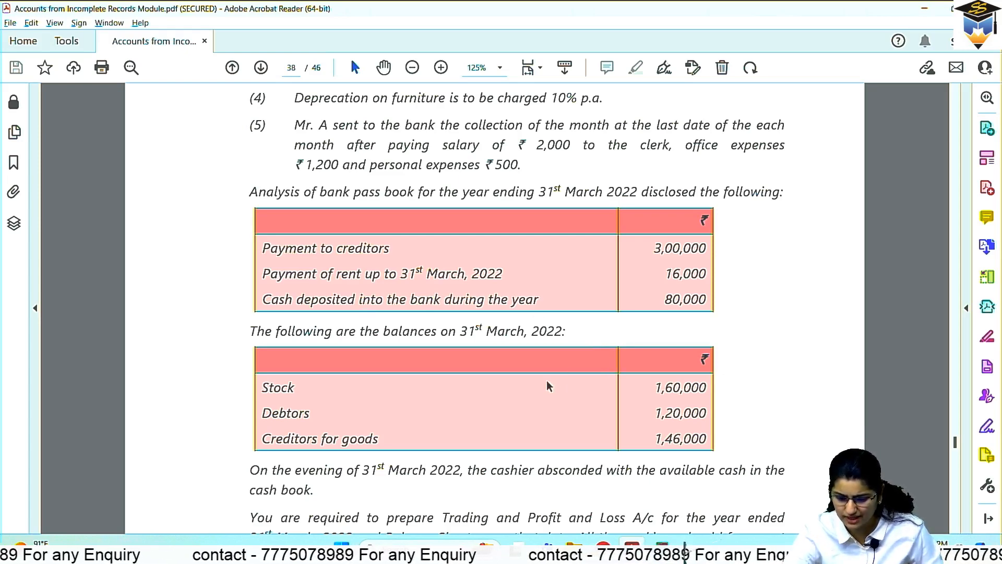
{"action": "scroll", "scroll_direction": "down", "scroll_amount": 3}
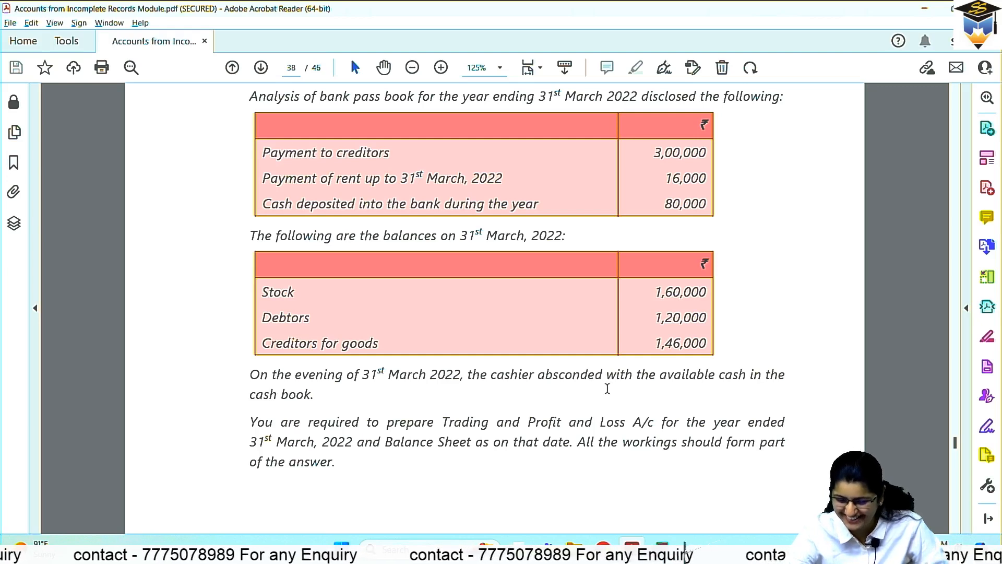
{"action": "mouse_move", "coordinate": [366, 364]}
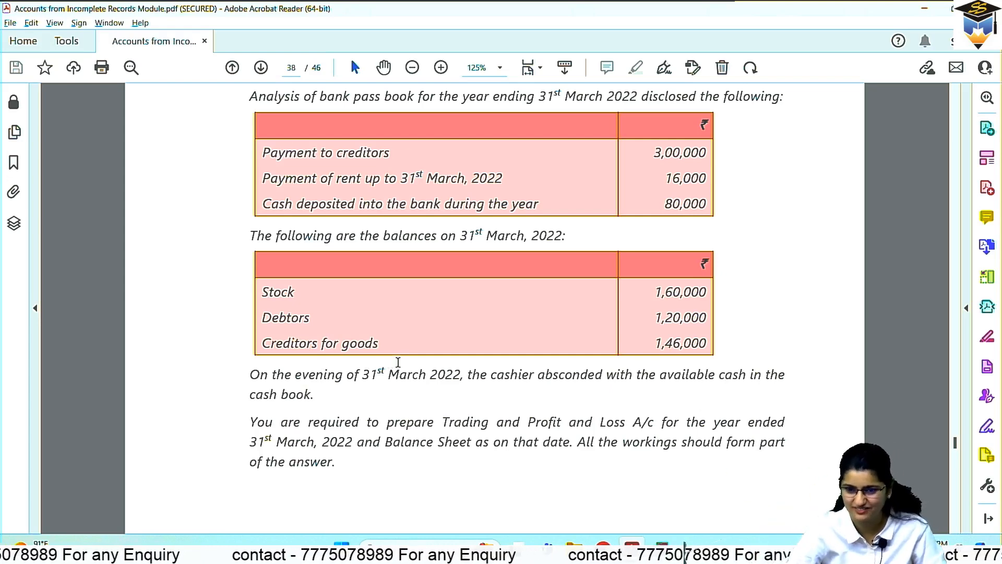
{"action": "scroll", "scroll_direction": "up", "scroll_amount": 3}
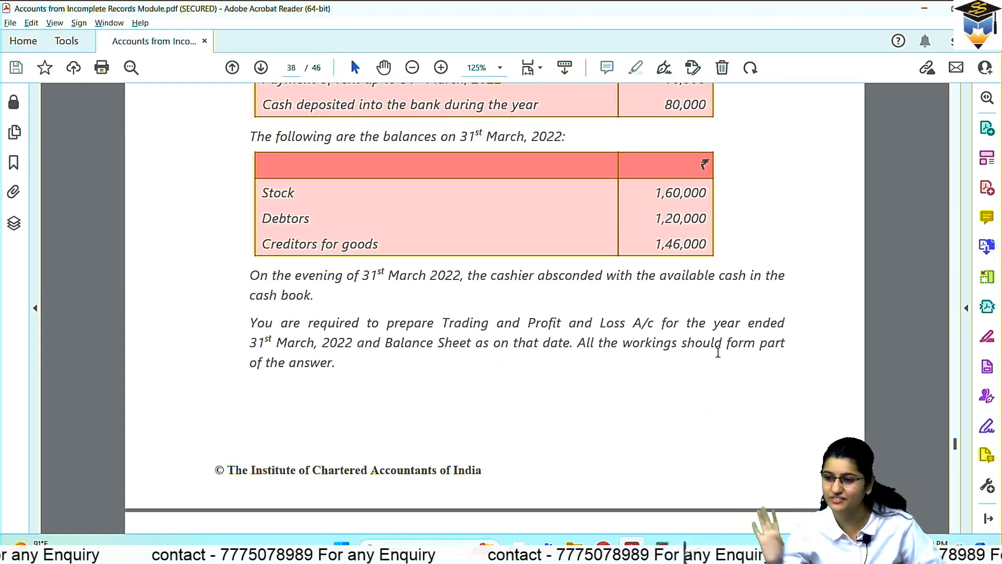
{"action": "mouse_move", "coordinate": [789, 387]}
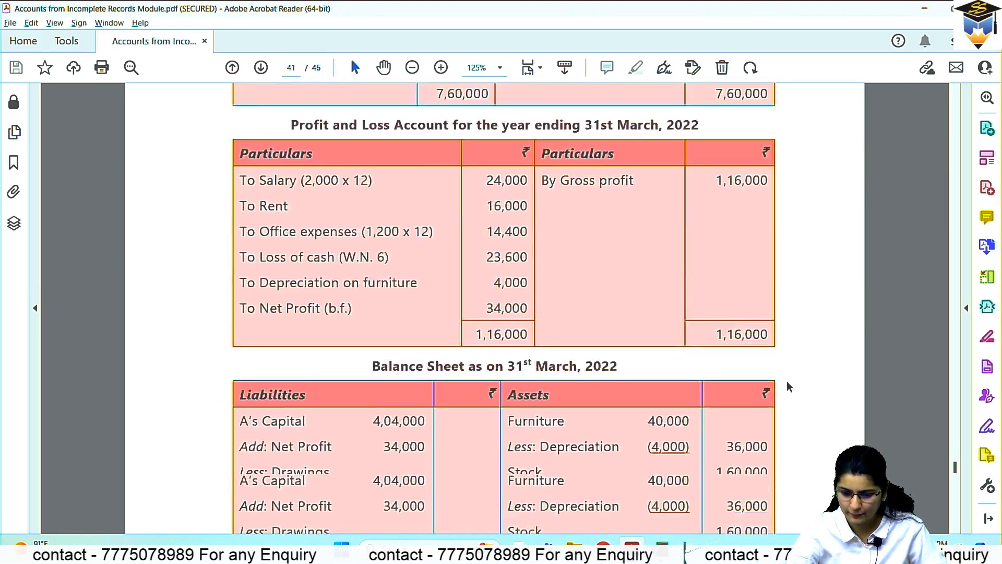
Scroll through pages 42–43 to working note 6 on cash defalcated and Ram's Trading Account.
{"action": "scroll", "scroll_direction": "down", "scroll_amount": 3}
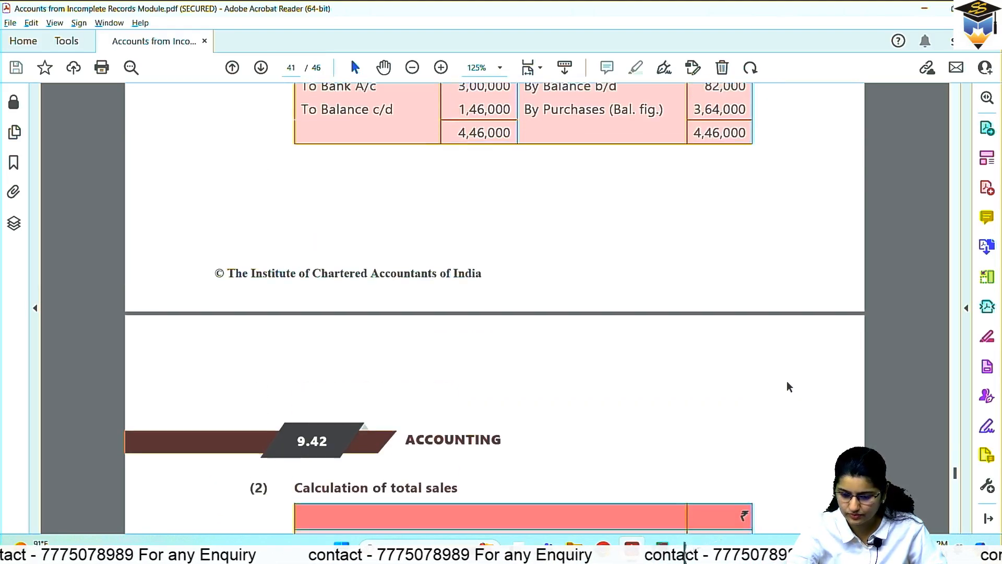
{"action": "scroll", "scroll_direction": "down", "scroll_amount": 3}
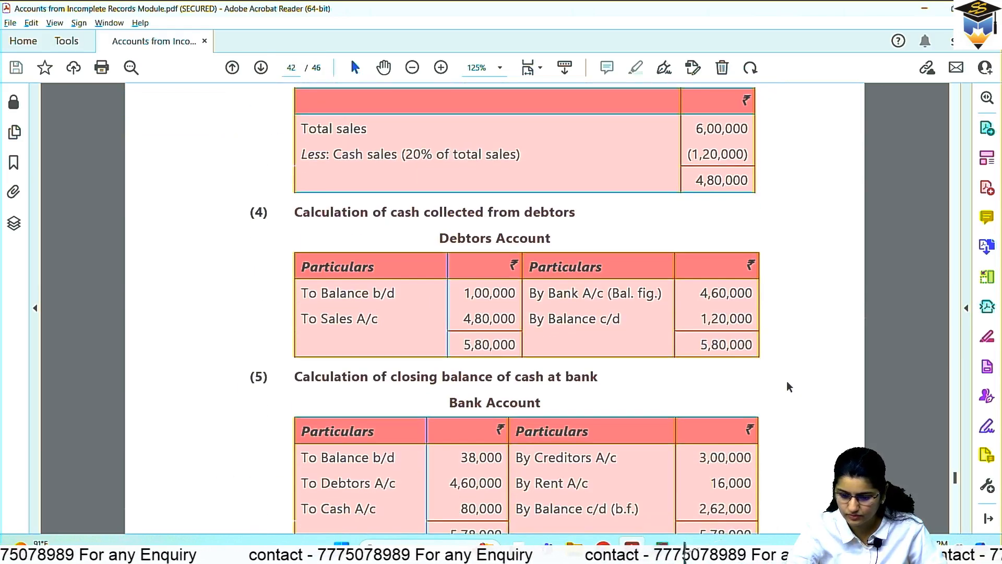
{"action": "scroll", "scroll_direction": "down", "scroll_amount": 3}
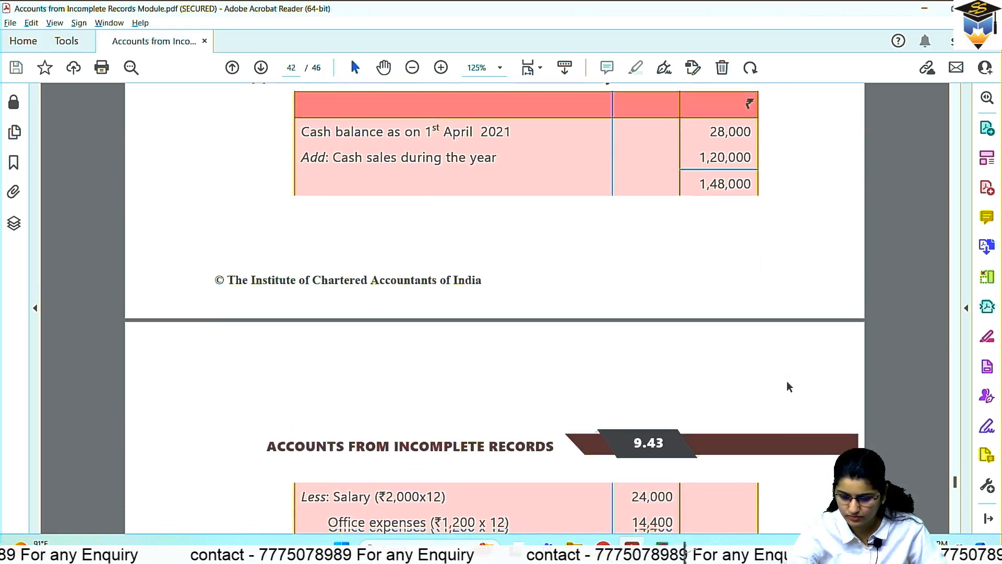
{"action": "scroll", "scroll_direction": "up", "scroll_amount": 3}
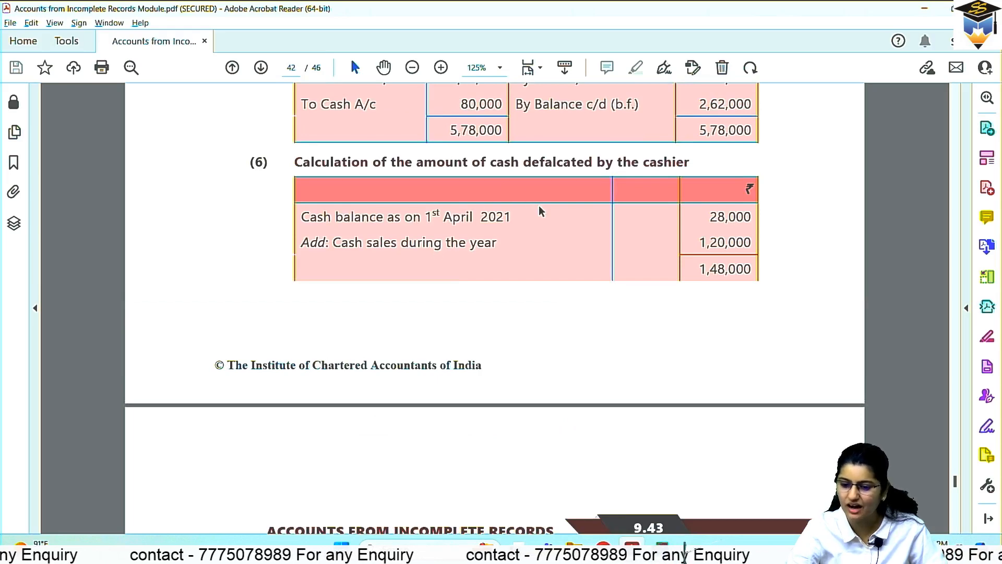
{"action": "mouse_move", "coordinate": [547, 215]}
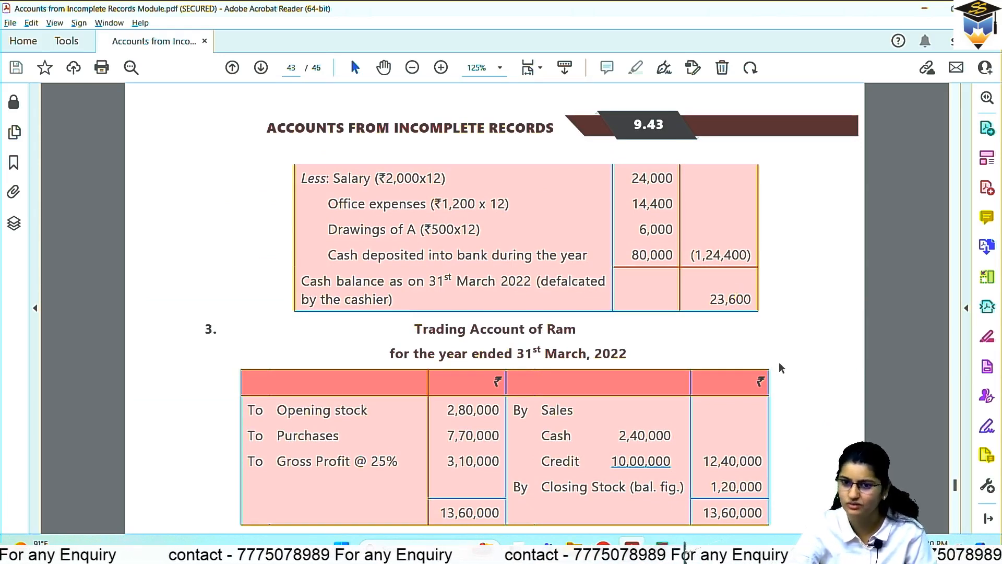
{"action": "mouse_move", "coordinate": [723, 388]}
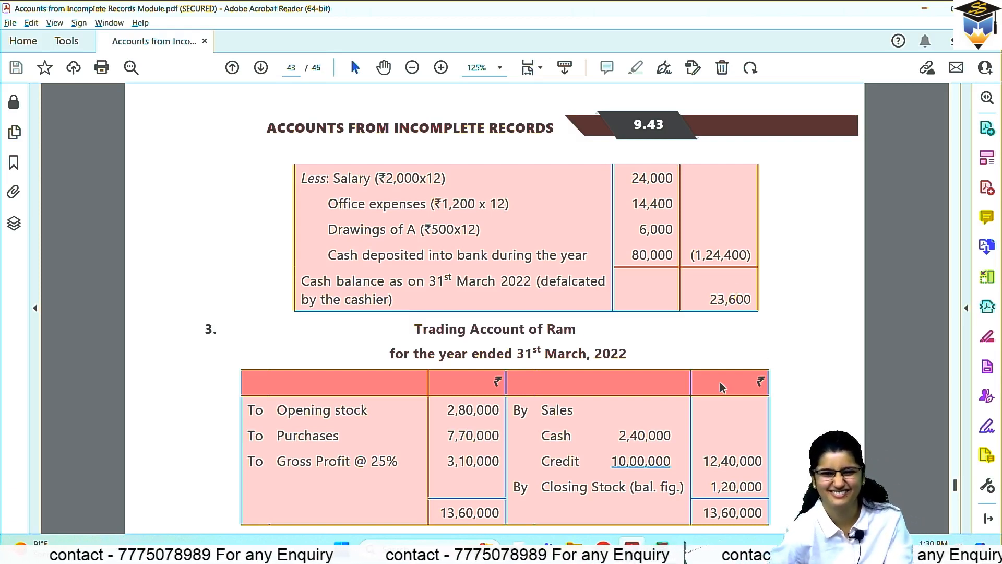
{"action": "mouse_move", "coordinate": [635, 298]}
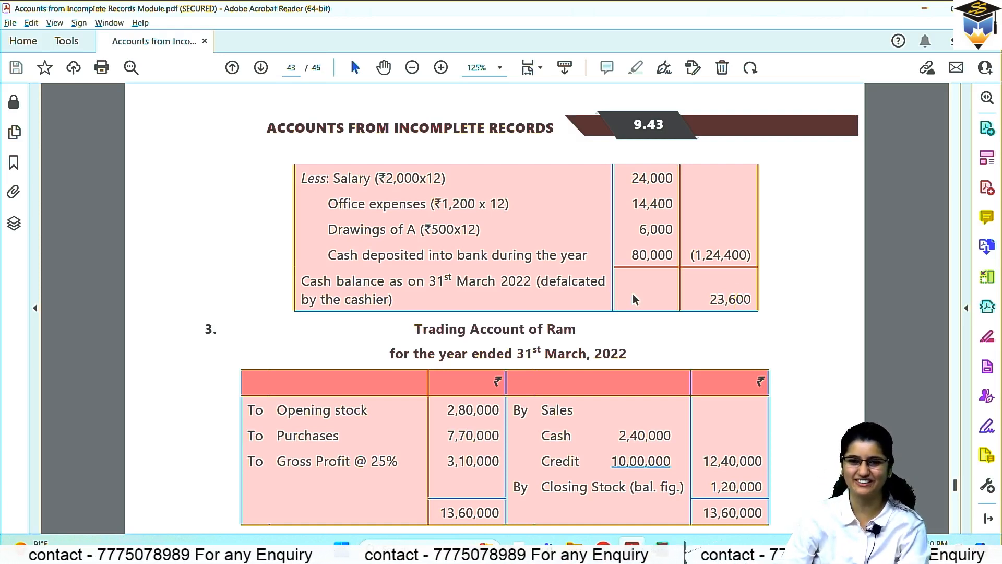
{"action": "mouse_move", "coordinate": [601, 327]}
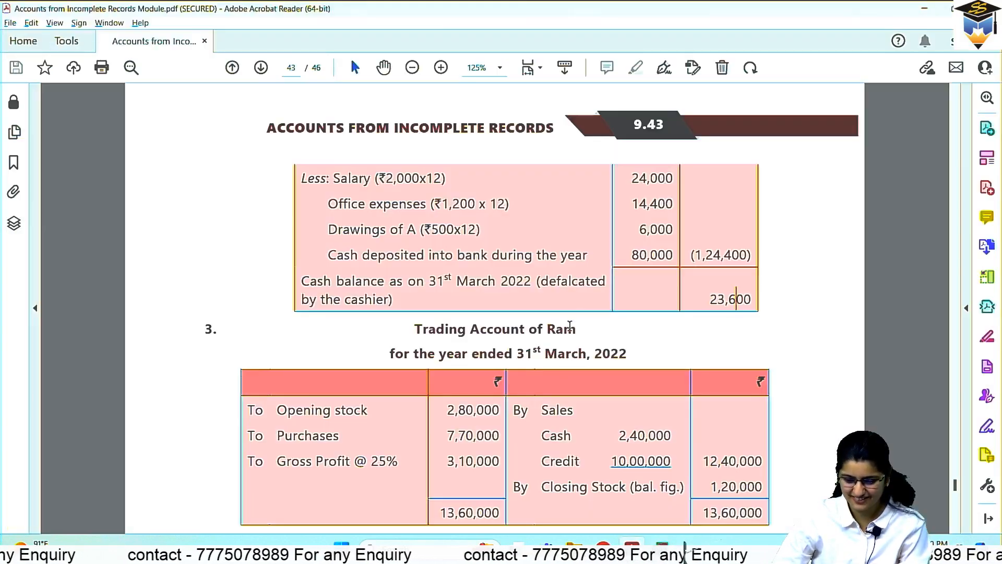
Page back to Practical Question 1's credit sales 10,00,000 and total sales 12,50,000 calculation.
{"action": "left_click", "coordinate": [231, 67]}
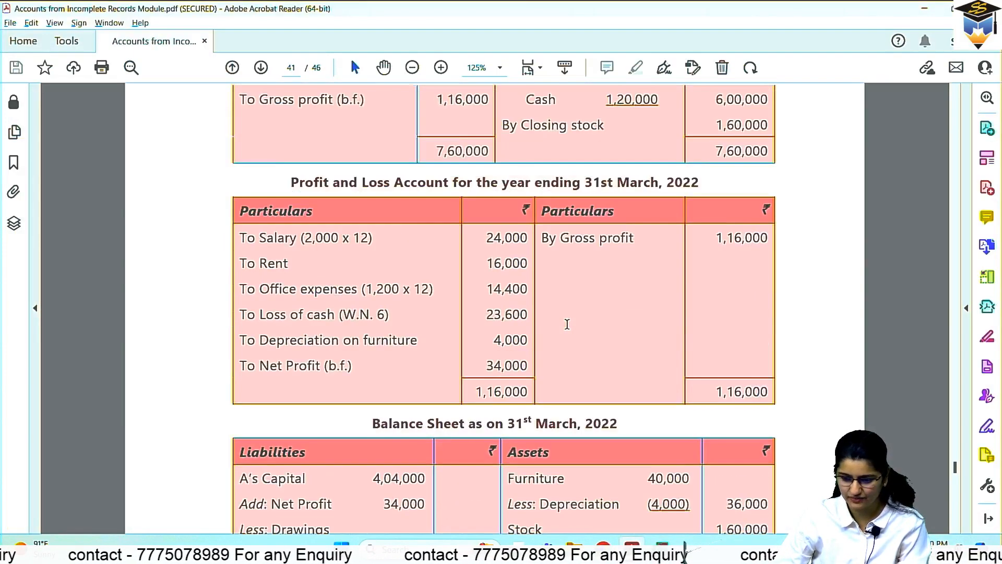
{"action": "left_click", "coordinate": [232, 67]}
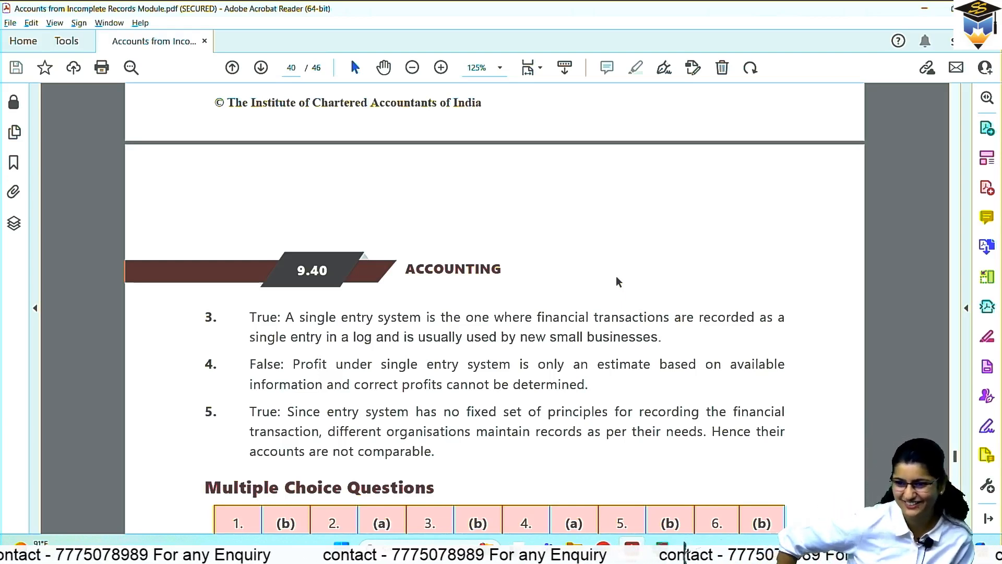
{"action": "mouse_move", "coordinate": [783, 266]}
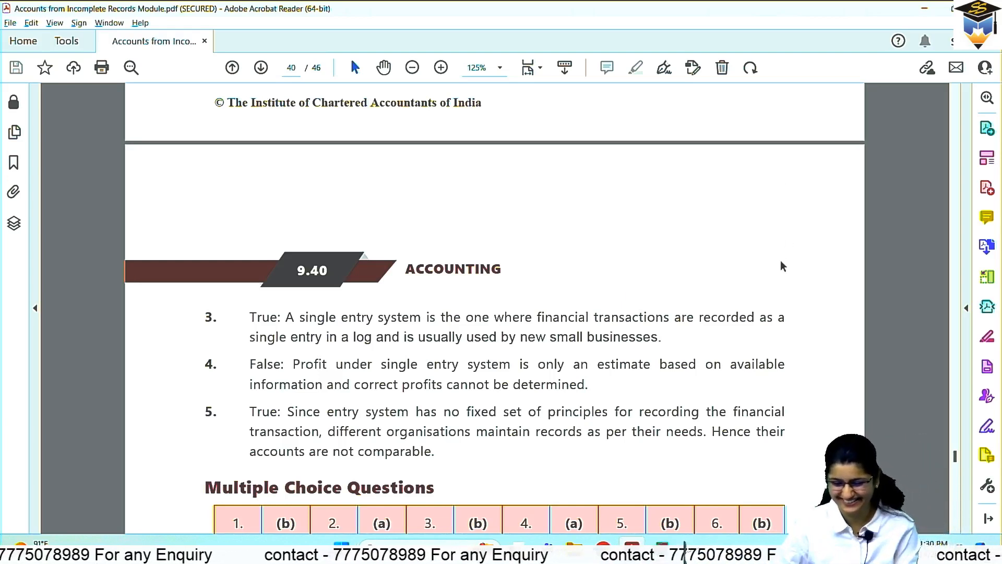
{"action": "scroll", "scroll_direction": "down", "scroll_amount": 3}
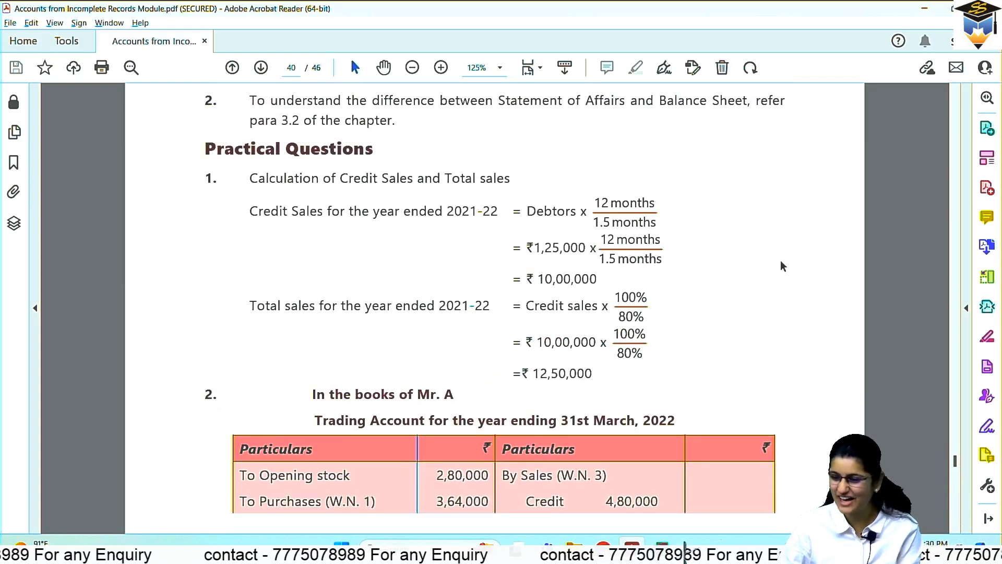